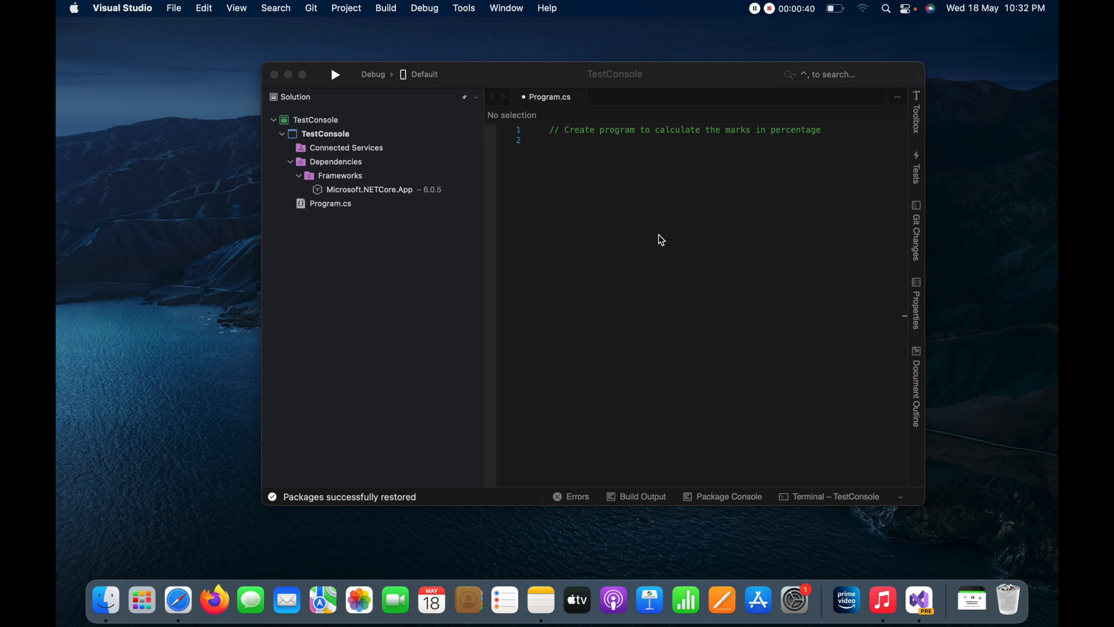
Step: Add a Console.WriteLine on line 2 printing "Enter marks for subject 1" via the cw snippet
{"action": "left_click", "coordinate": [550, 140]}
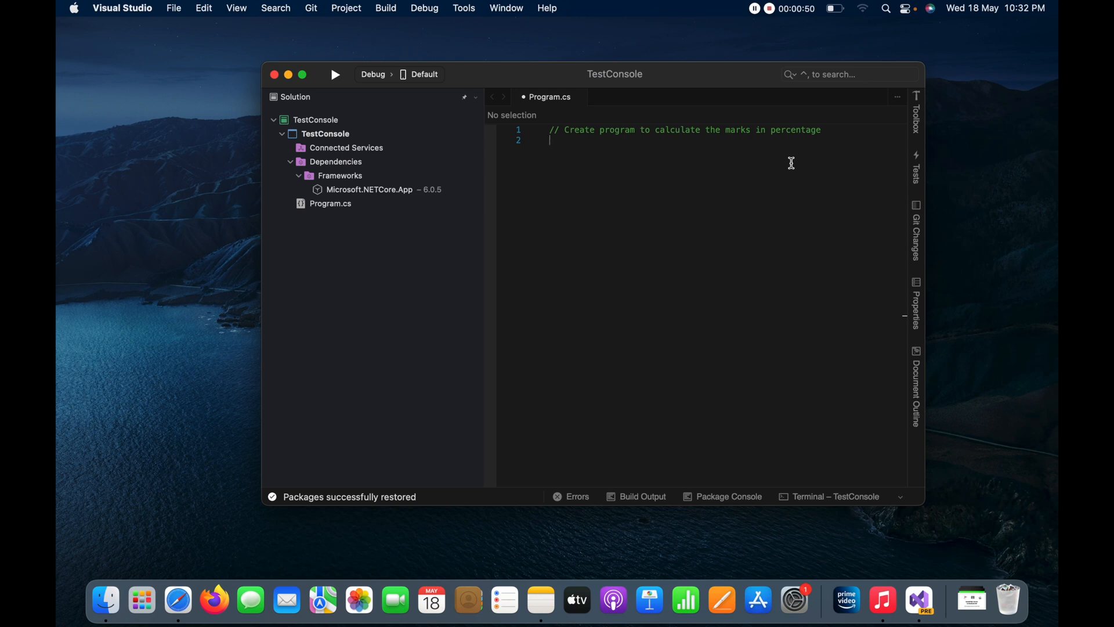
{"action": "type", "text": "cw"}
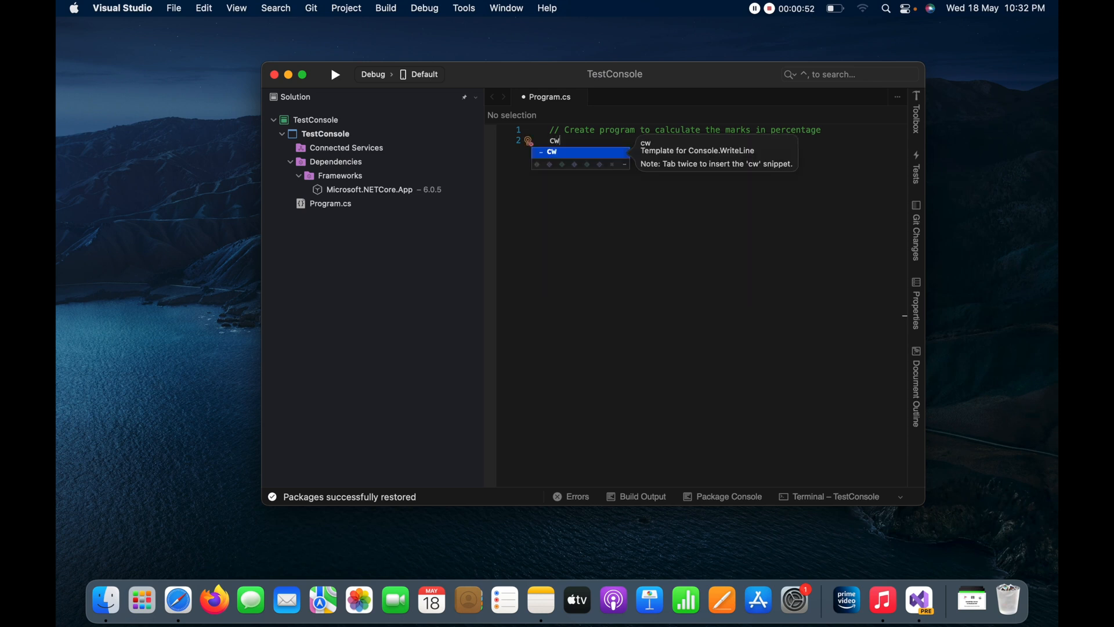
{"action": "key", "text": "tab"}
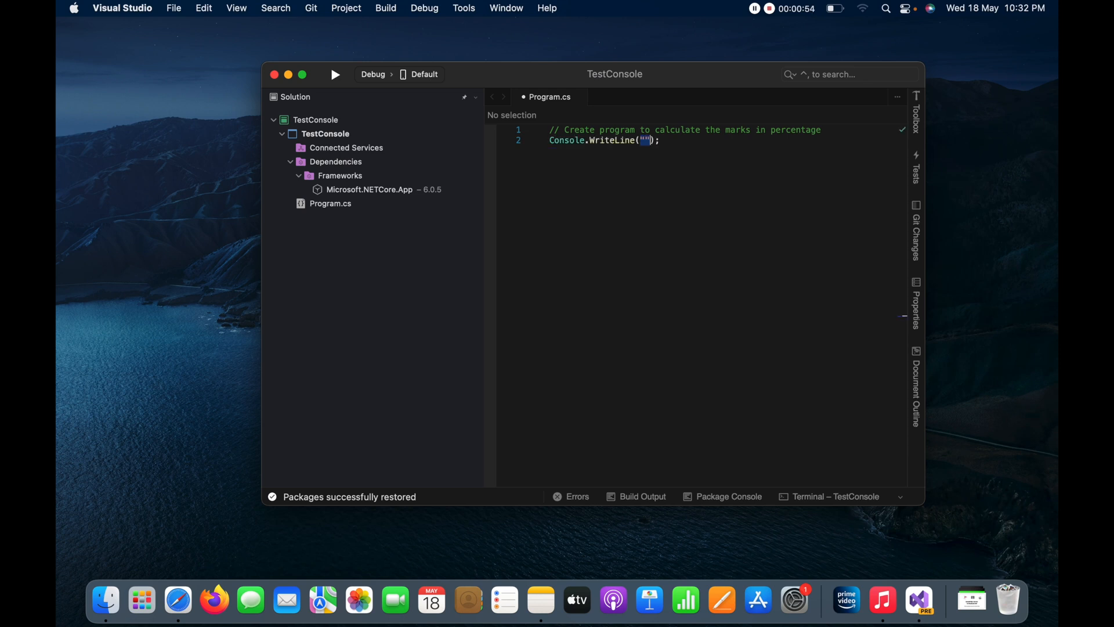
{"action": "type", "text": "Enter"}
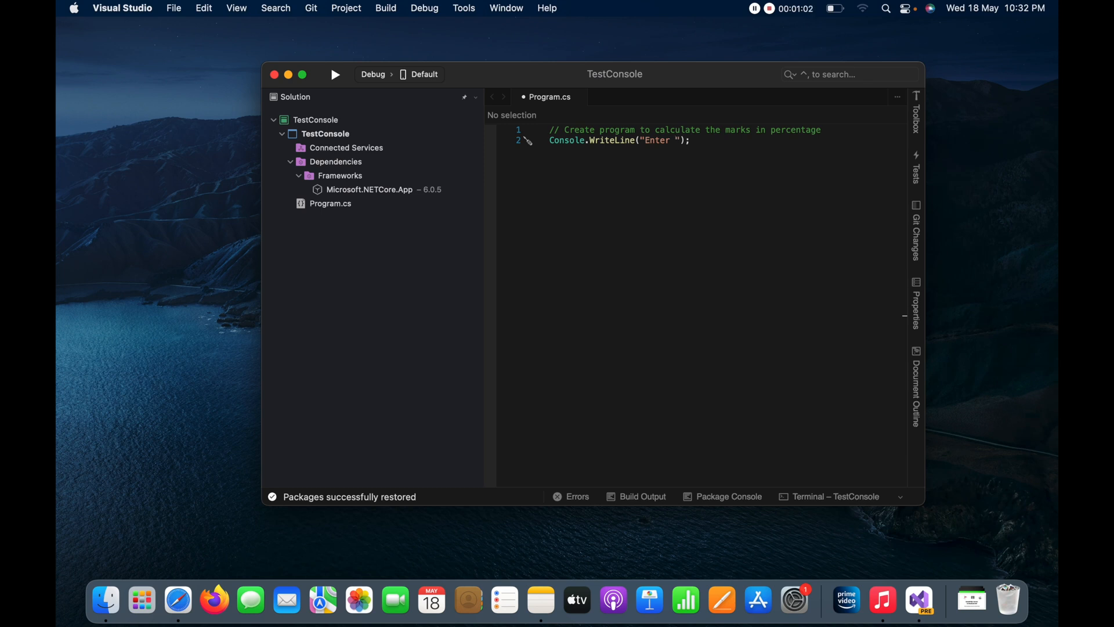
{"action": "type", "text": "marks"}
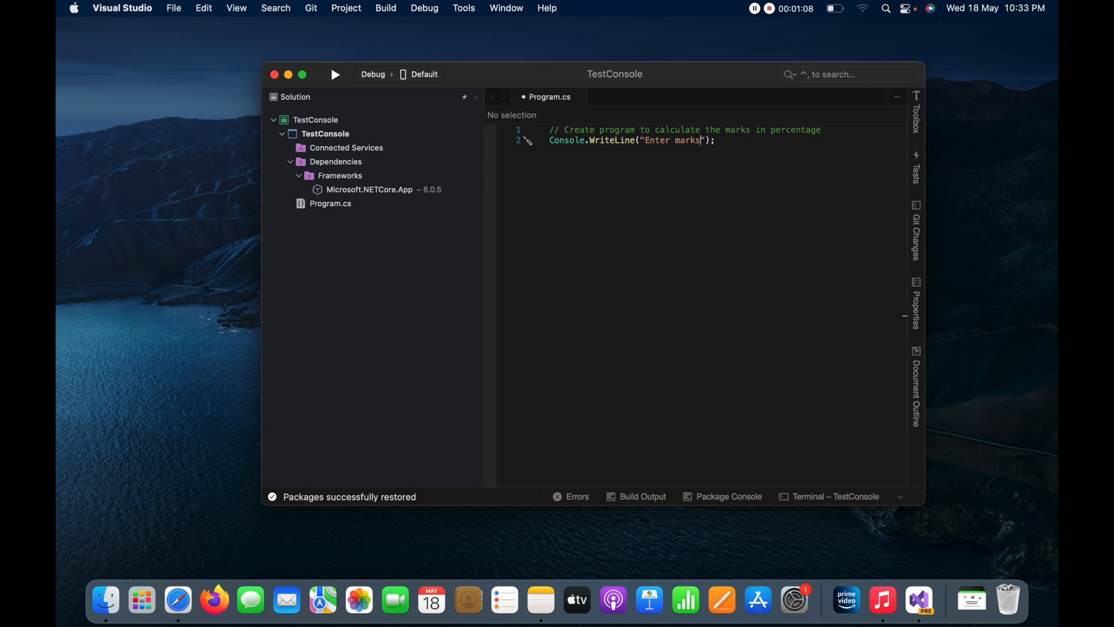
{"action": "type", "text": "for su"}
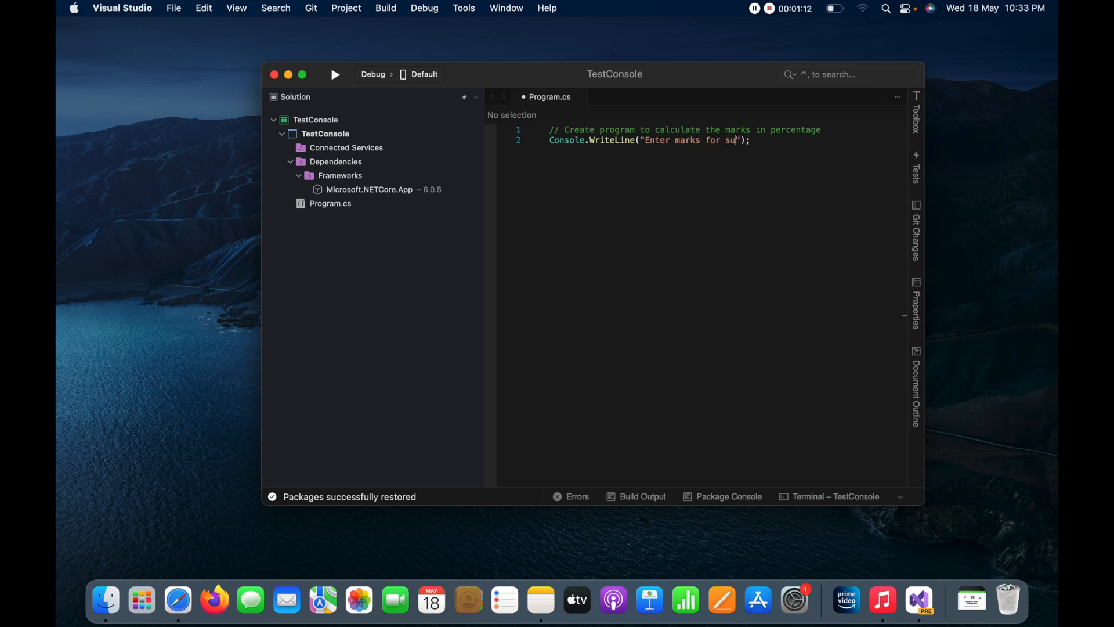
{"action": "type", "text": "bject"}
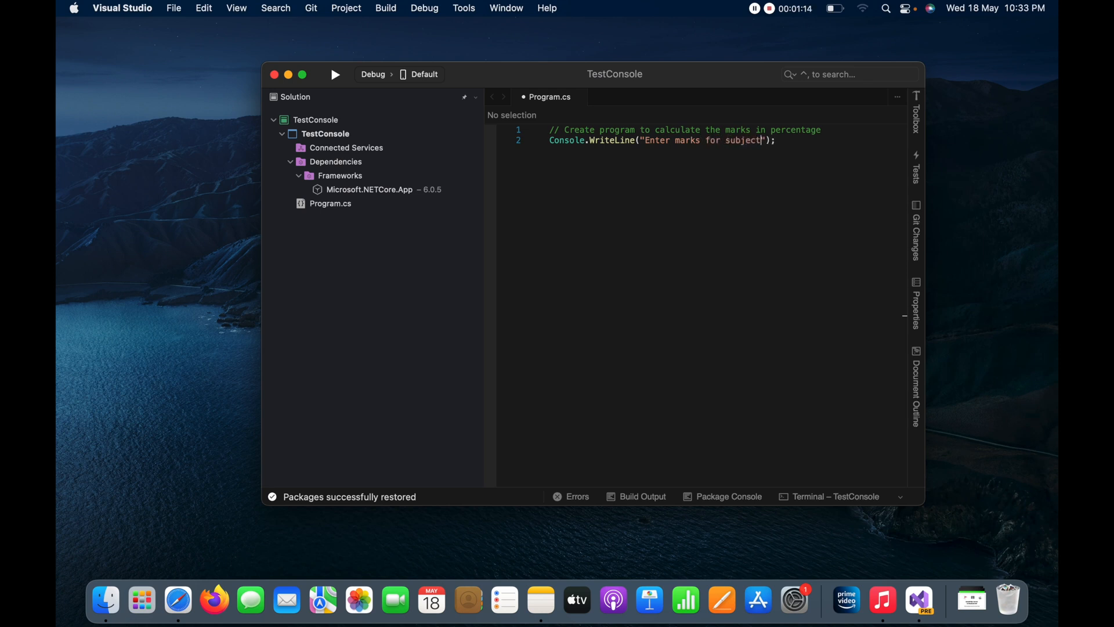
{"action": "type", "text": "1"}
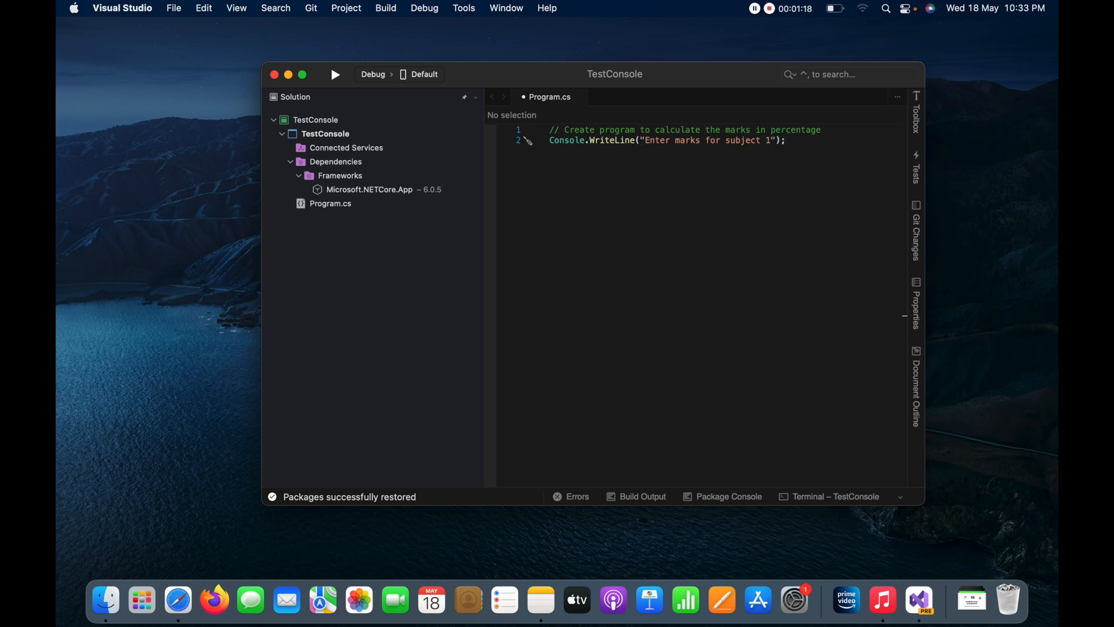
Step: Declare var s1 = Console.ReadLine(); on line 3 to capture the first mark
{"action": "type", "text": "va"}
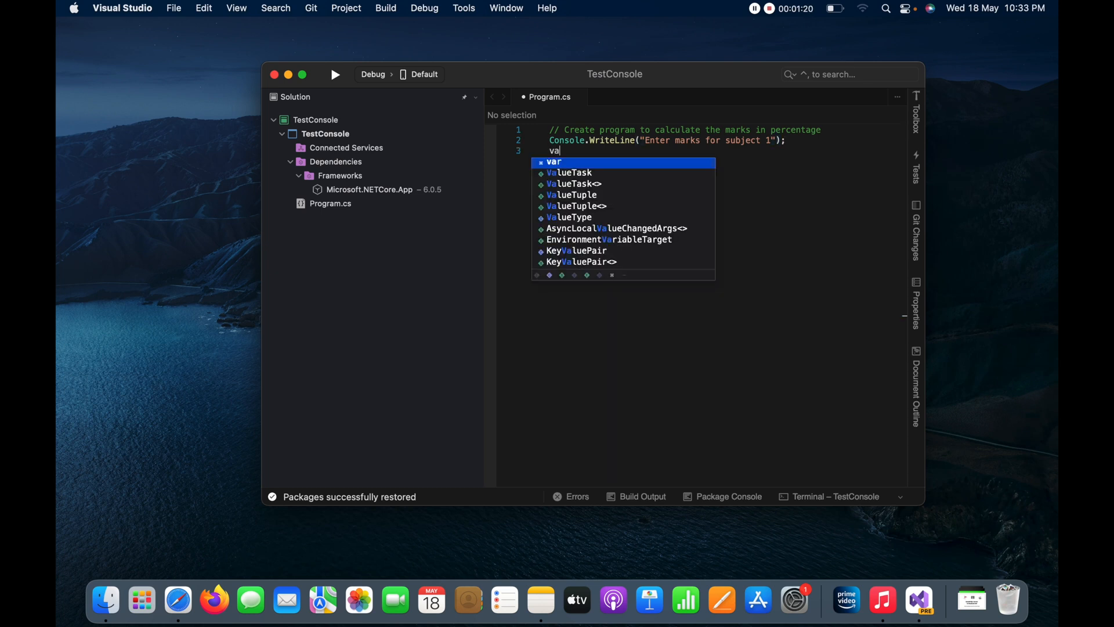
{"action": "key", "text": "Escape"}
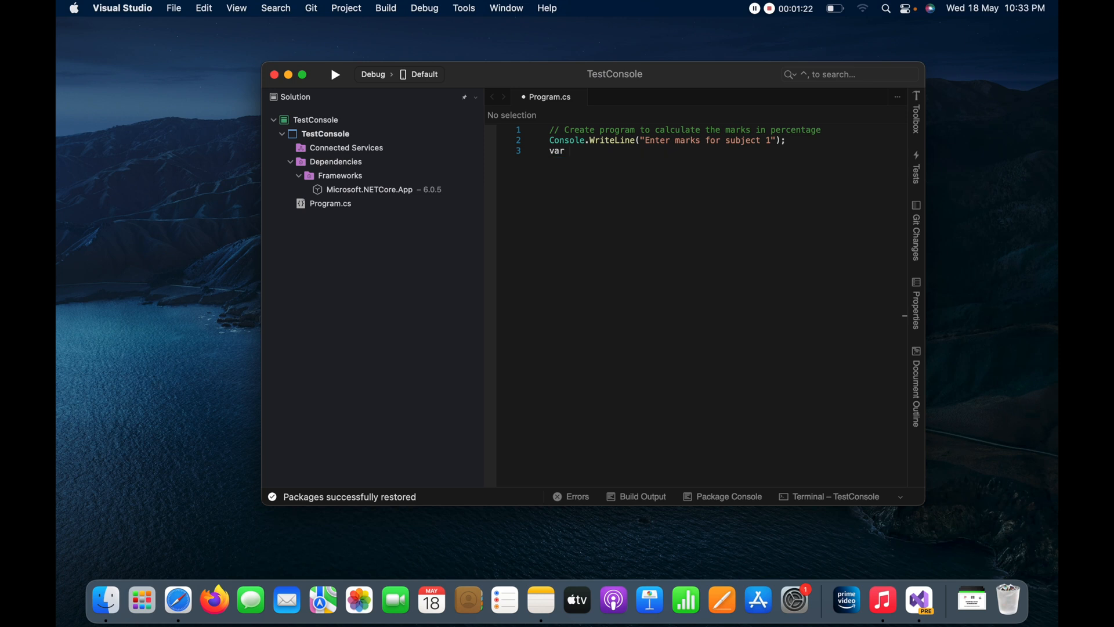
{"action": "type", "text": "s1 ="}
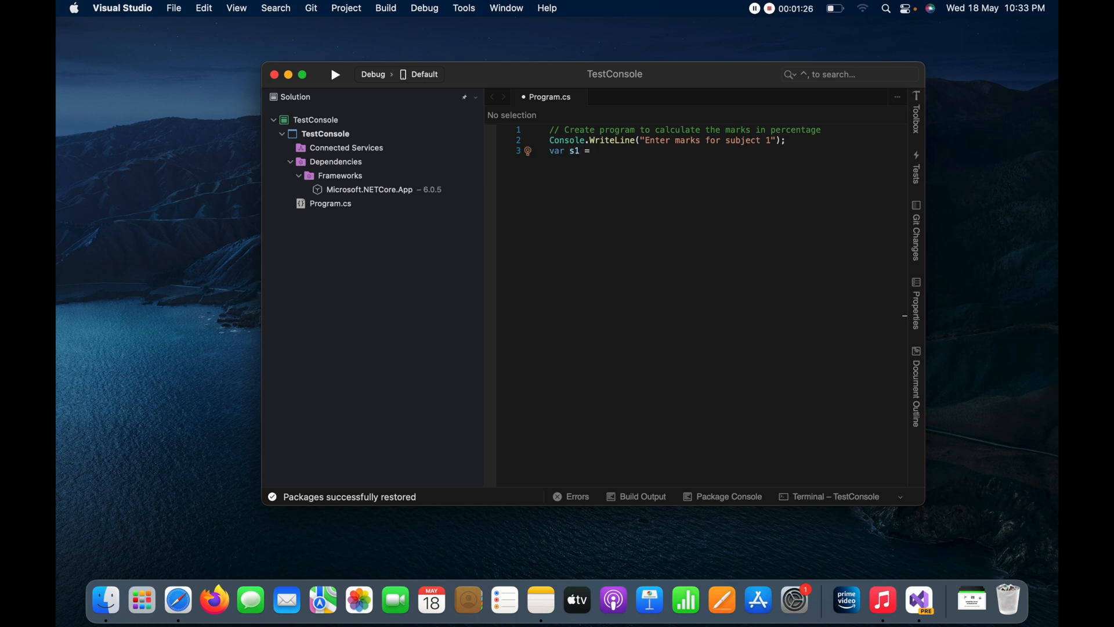
{"action": "type", "text": "co"}
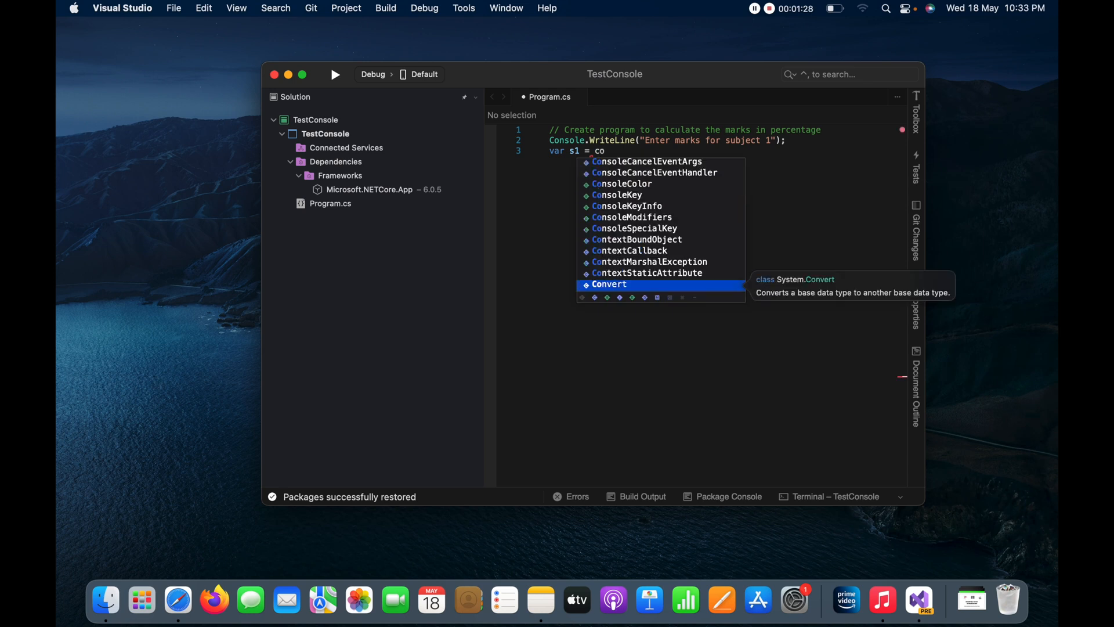
{"action": "type", "text": "Console."}
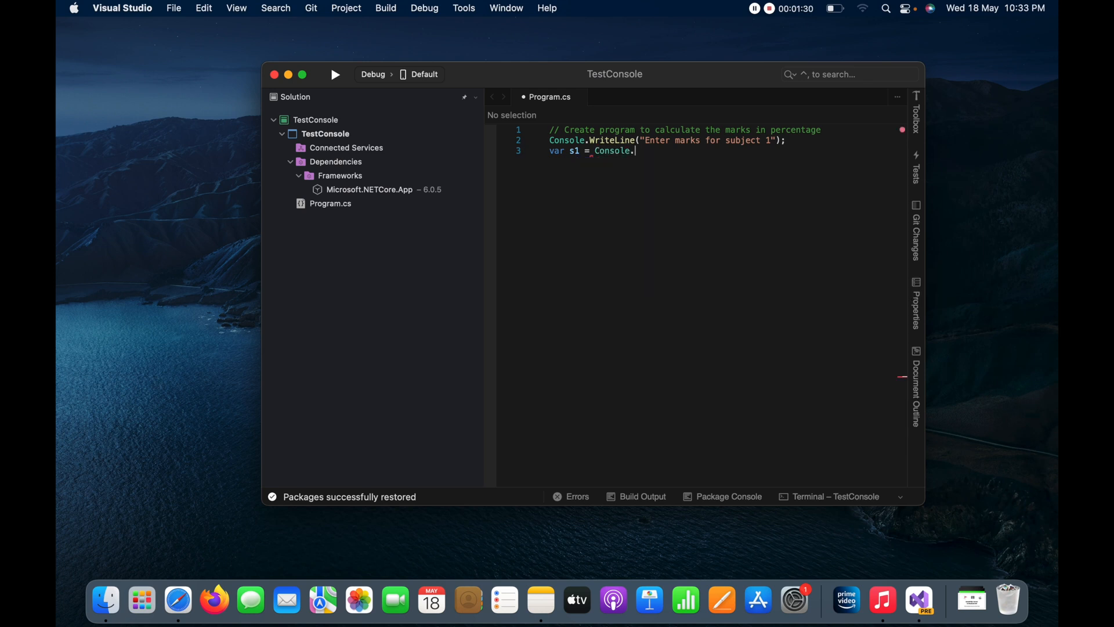
{"action": "type", "text": "rea"}
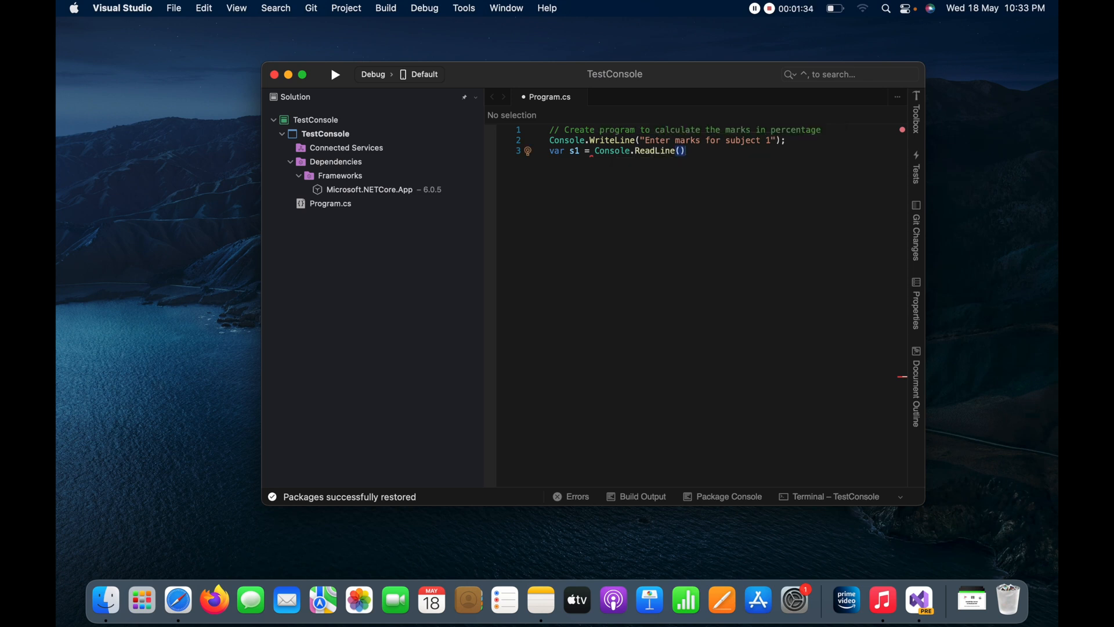
{"action": "type", "text": ";"}
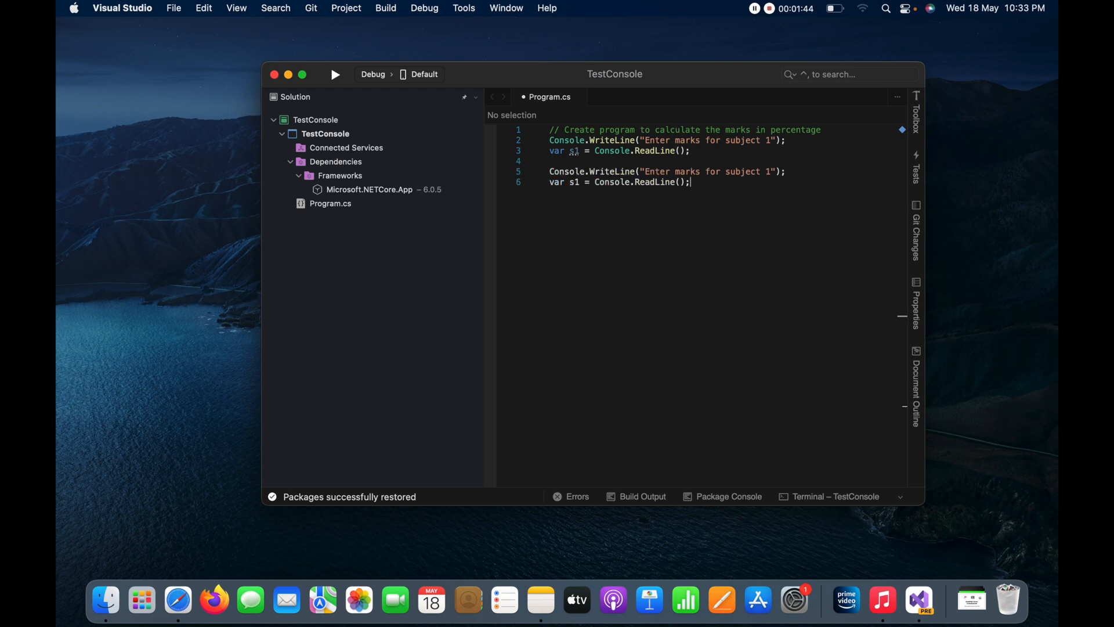
Step: Duplicate the prompt-and-read pair and renumber the prompts for subjects 2 and 3
{"action": "type", "text": "Console.WriteLine(\"Enter marks for subject 1\");"}
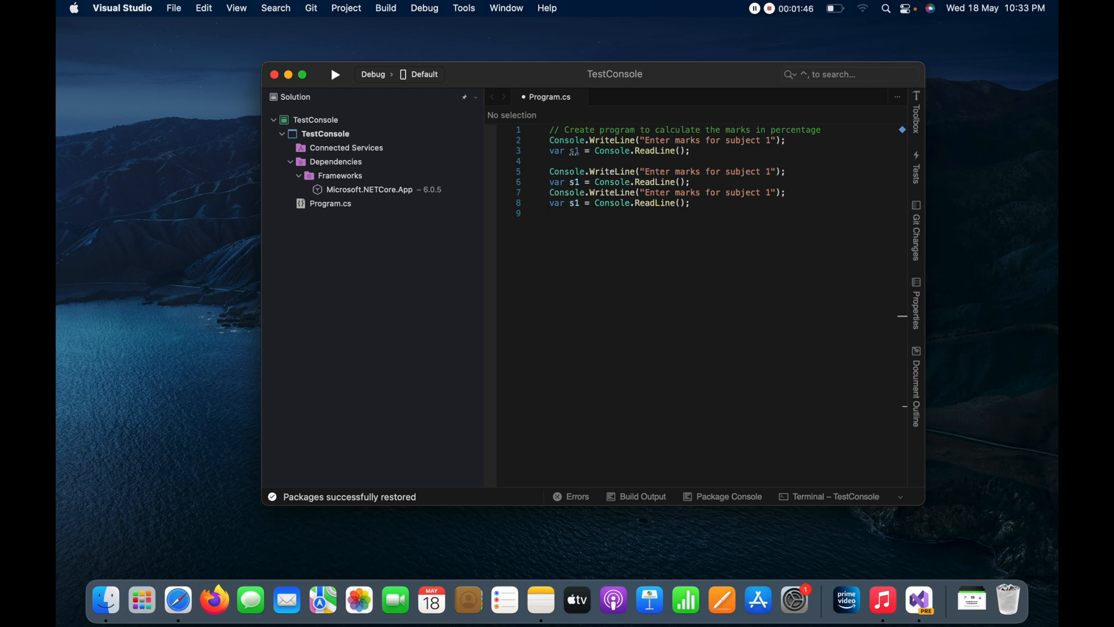
{"action": "type", "text": "Console.WriteLine(\"Enter marks for subject 1\");"}
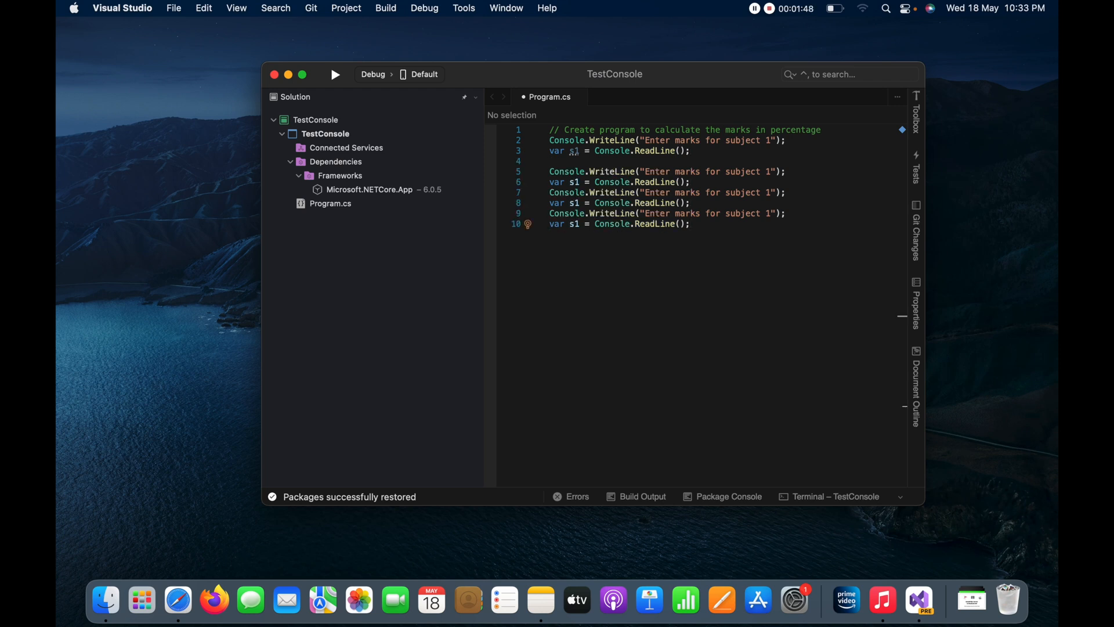
{"action": "type", "text": "Console.WriteLine(\"Enter marks for subject 1\");"}
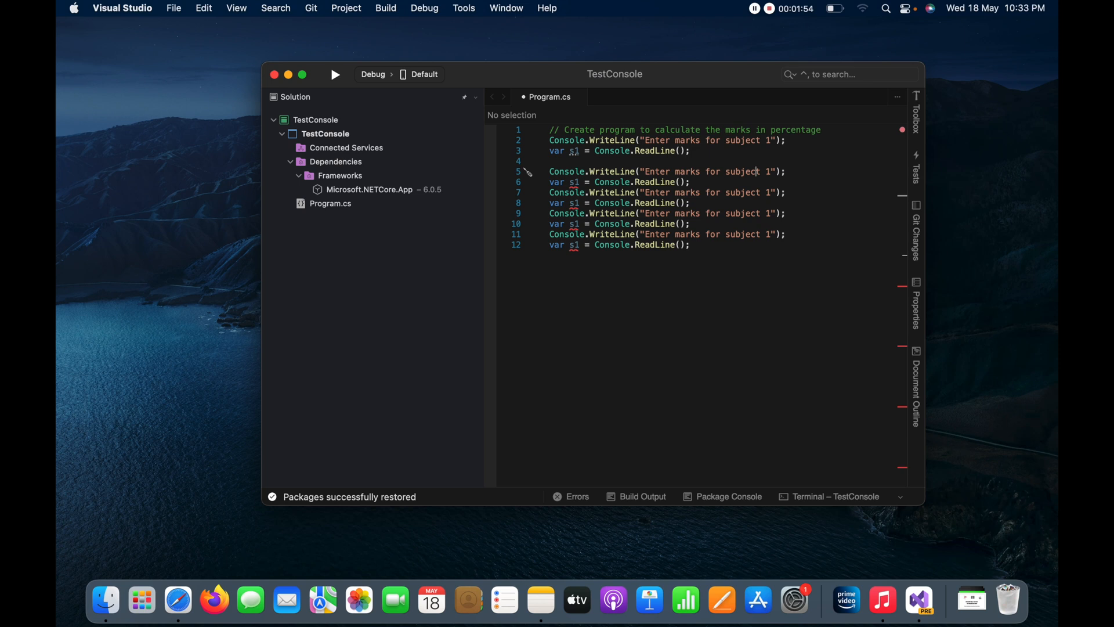
{"action": "type", "text": "2"}
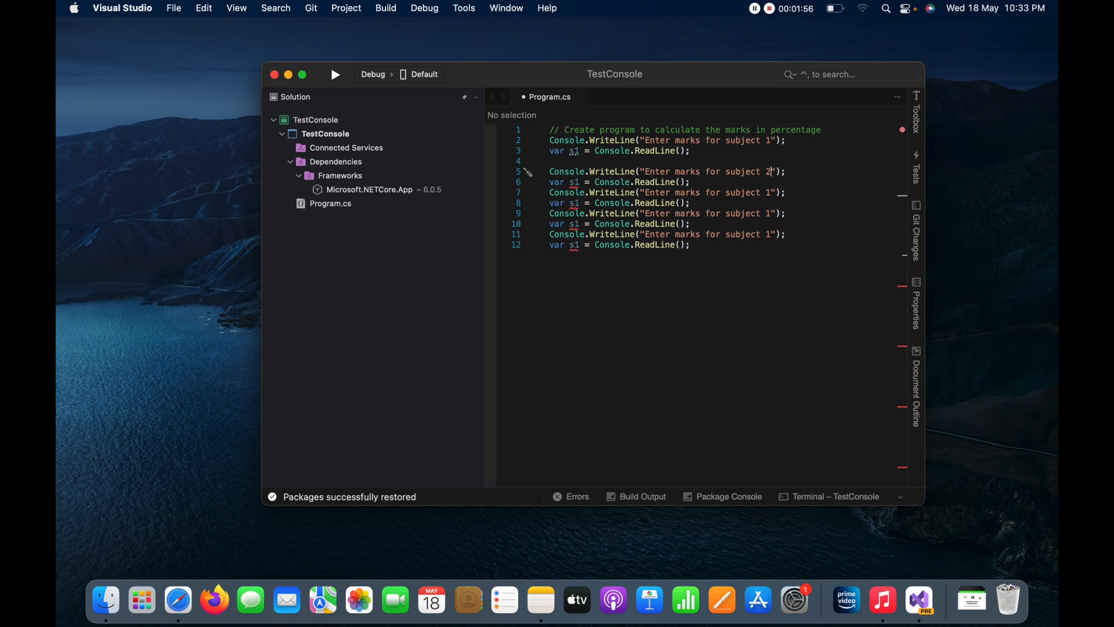
{"action": "type", "text": "3"}
{"action": "left_click", "coordinate": [667, 234]}
{"action": "type", "text": "5"}
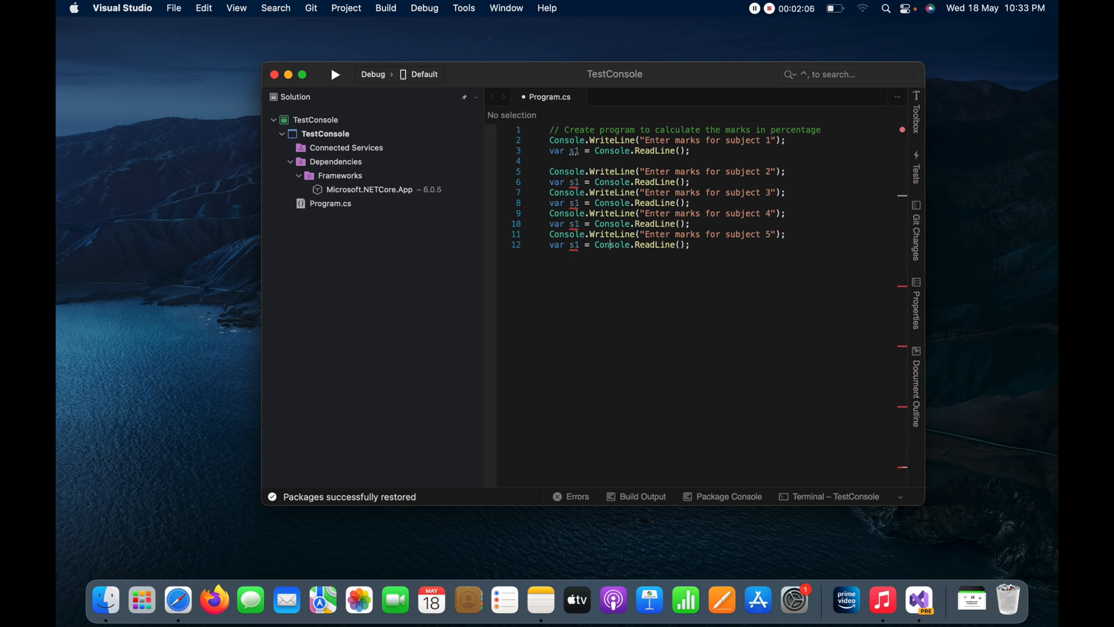
Step: Renumber the remaining prompts and variables to subjects 4 and 5 (s4, s5)
{"action": "double_click", "coordinate": [572, 245]}
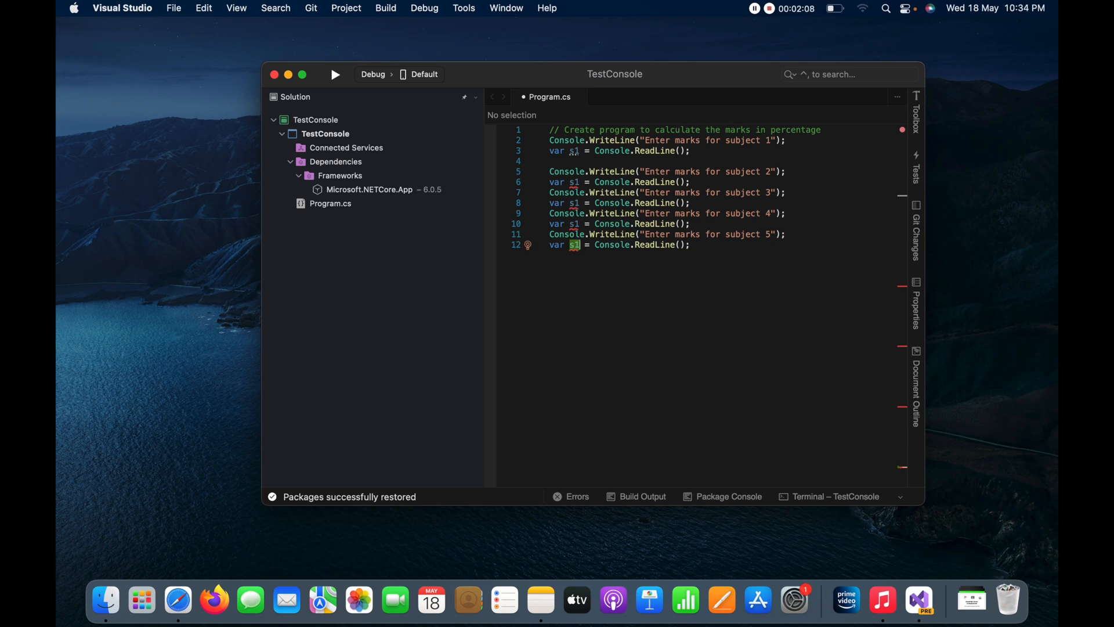
{"action": "type", "text": "5"}
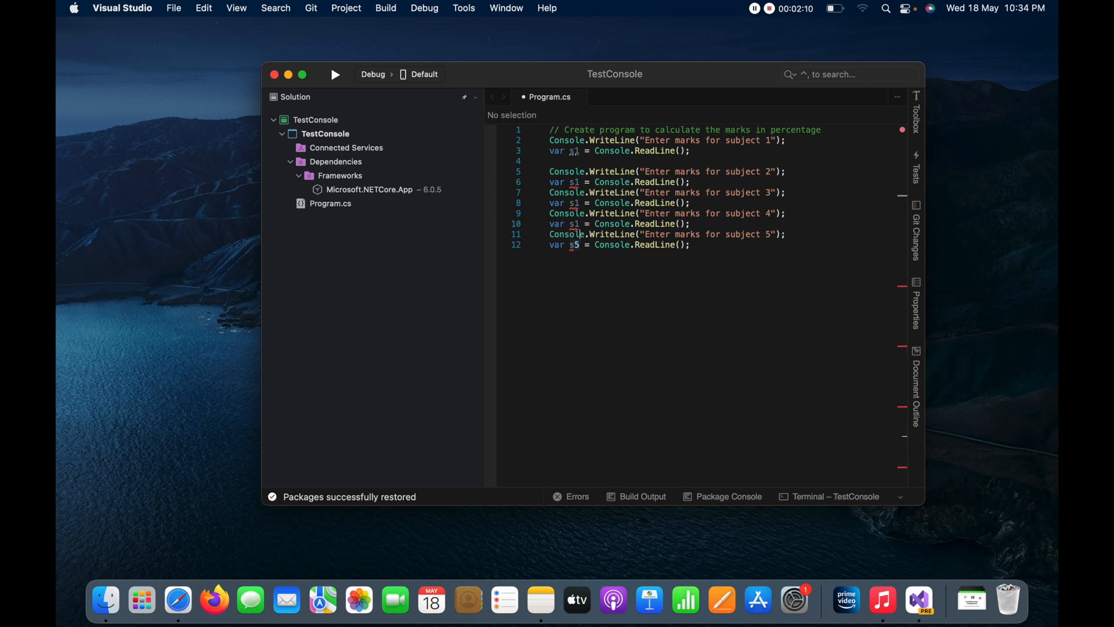
{"action": "type", "text": "4"}
{"action": "left_click", "coordinate": [619, 181]}
{"action": "type", "text": "2"}
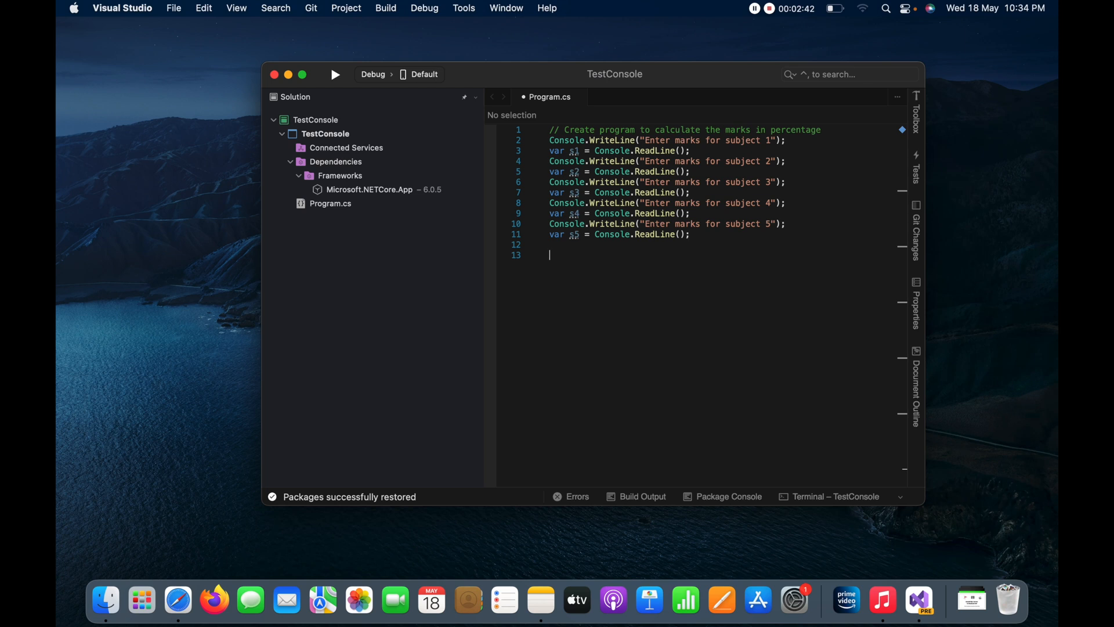
Step: Declare int tm = s1 + s2 + s2 + s4 + s5; as the total-marks statement on line 13
{"action": "type", "text": "int"}
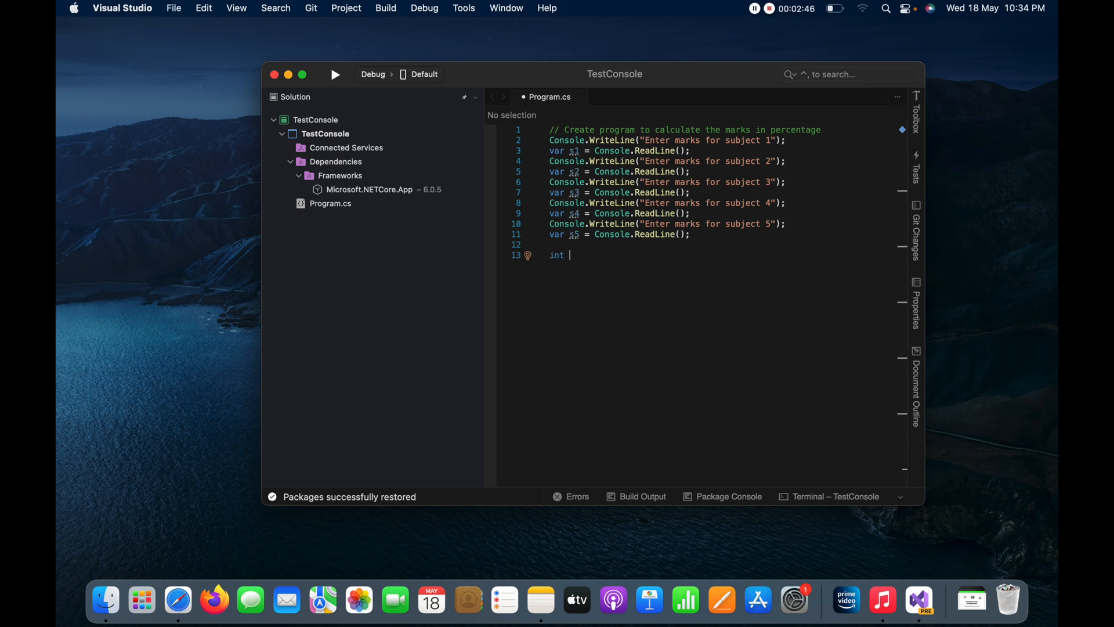
{"action": "type", "text": "tm"}
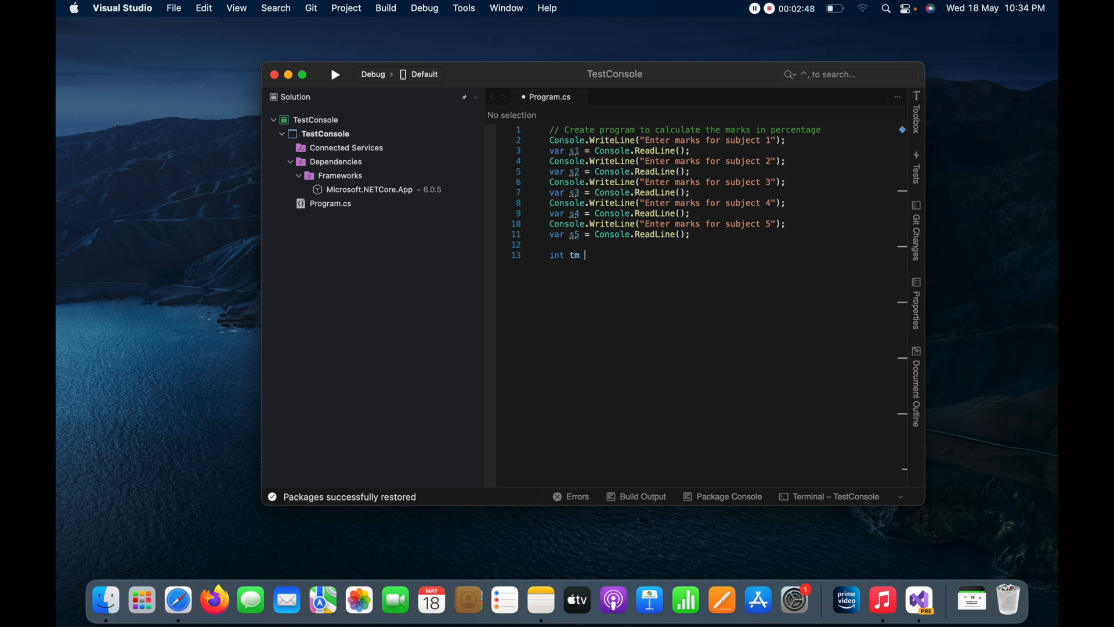
{"action": "type", "text": "="}
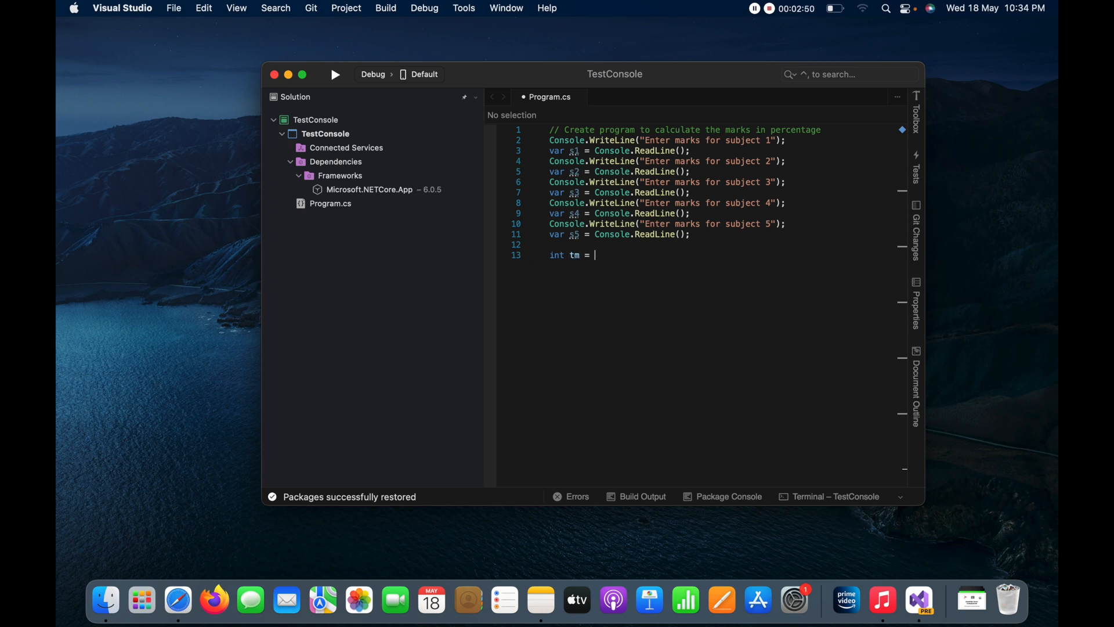
{"action": "type", "text": "s1 +"}
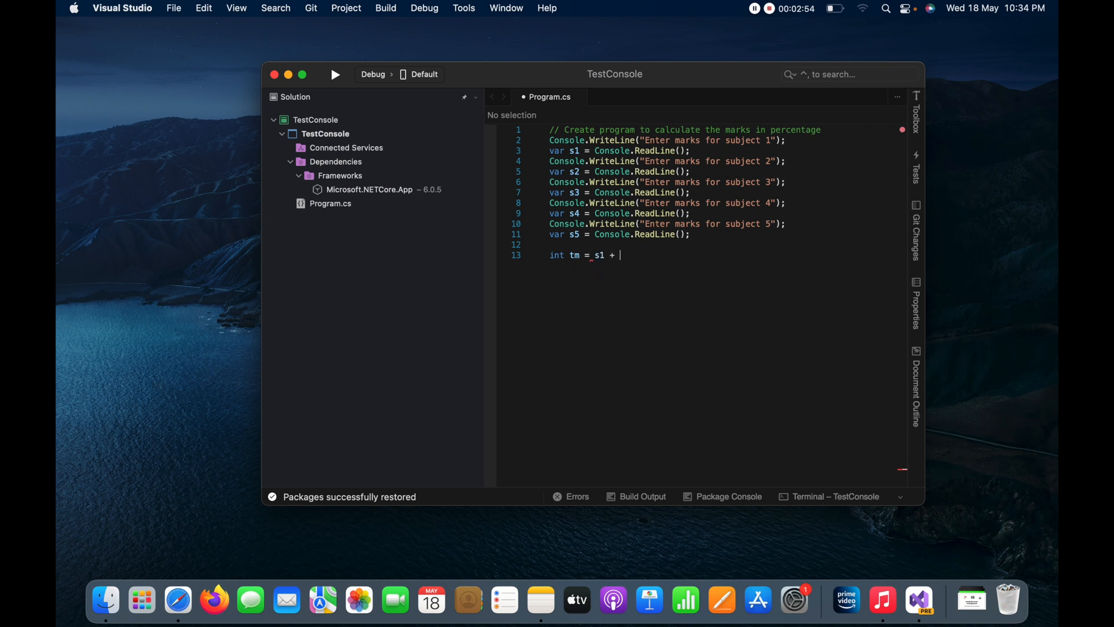
{"action": "type", "text": "s2"}
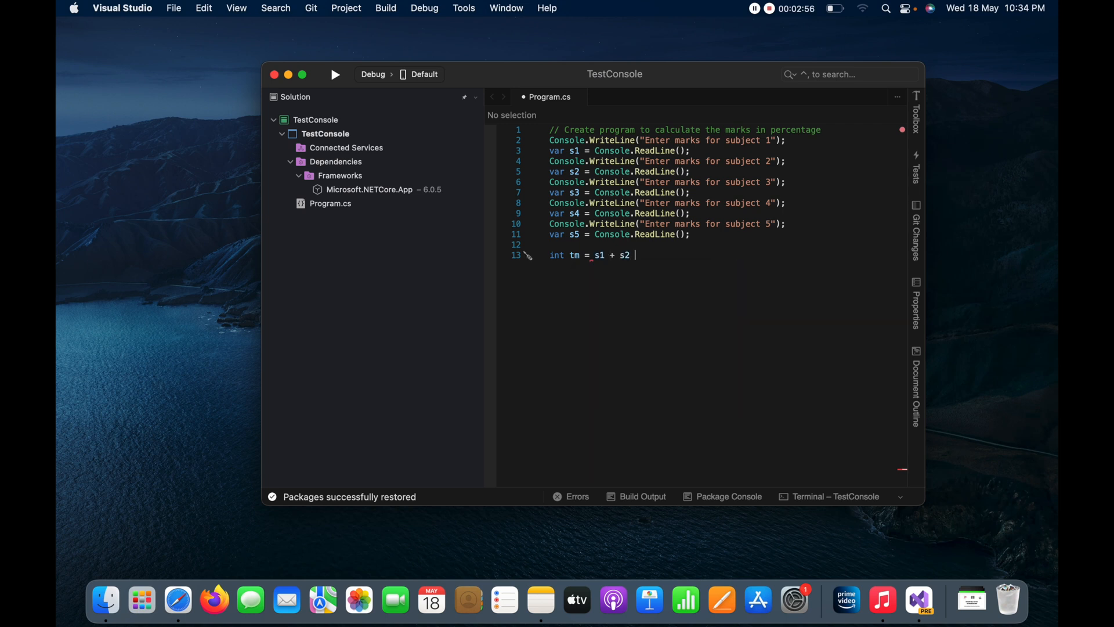
{"action": "type", "text": "+ s2"}
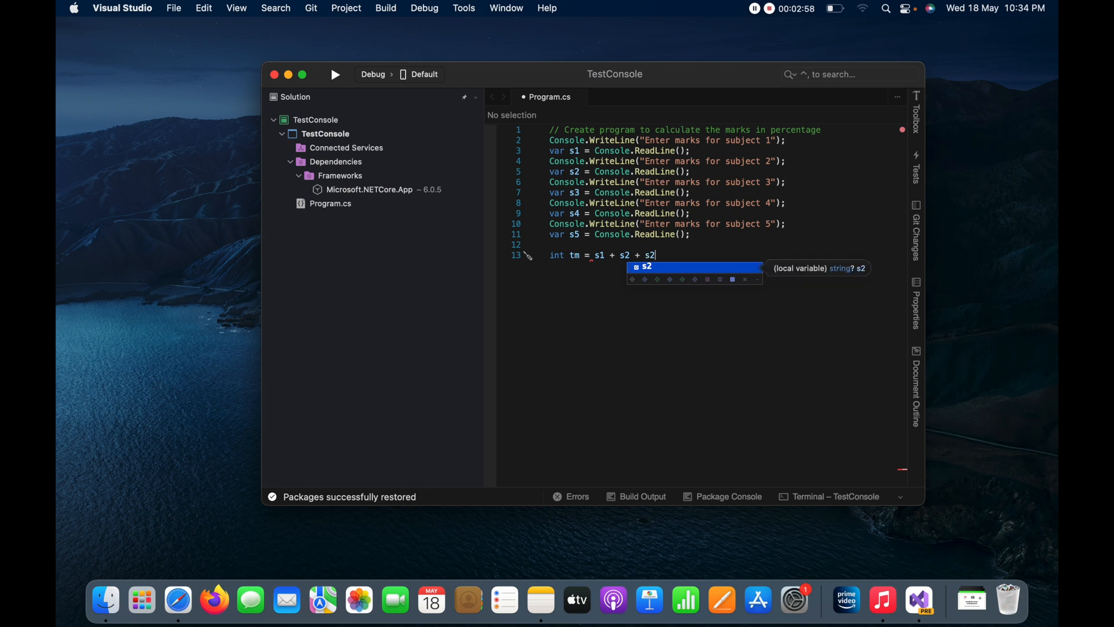
{"action": "type", "text": "+ s4 + s5"}
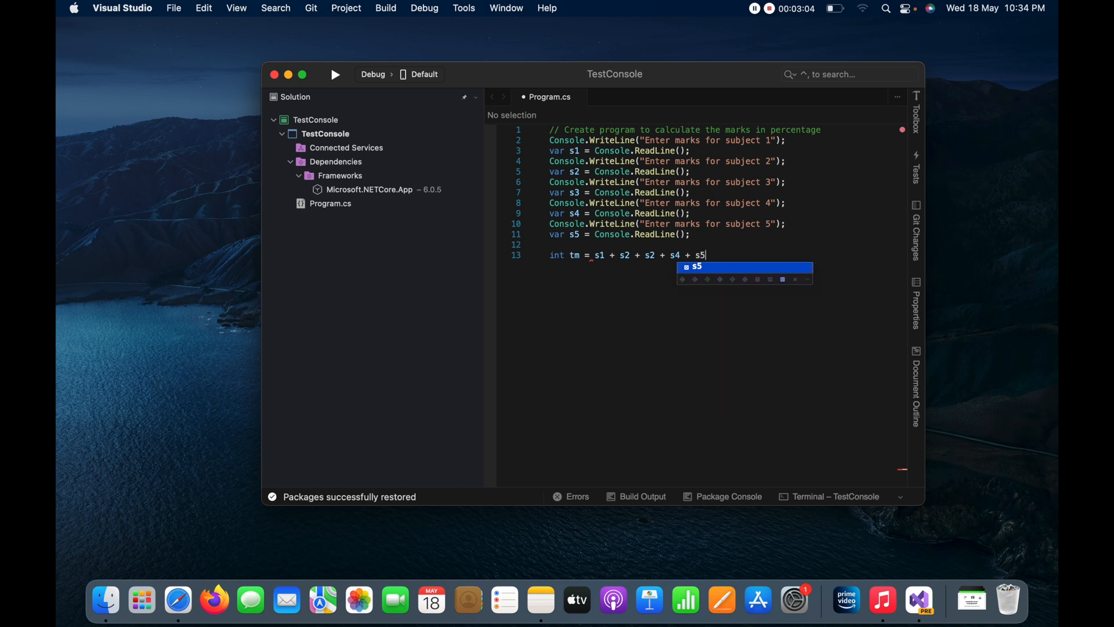
{"action": "type", "text": ";"}
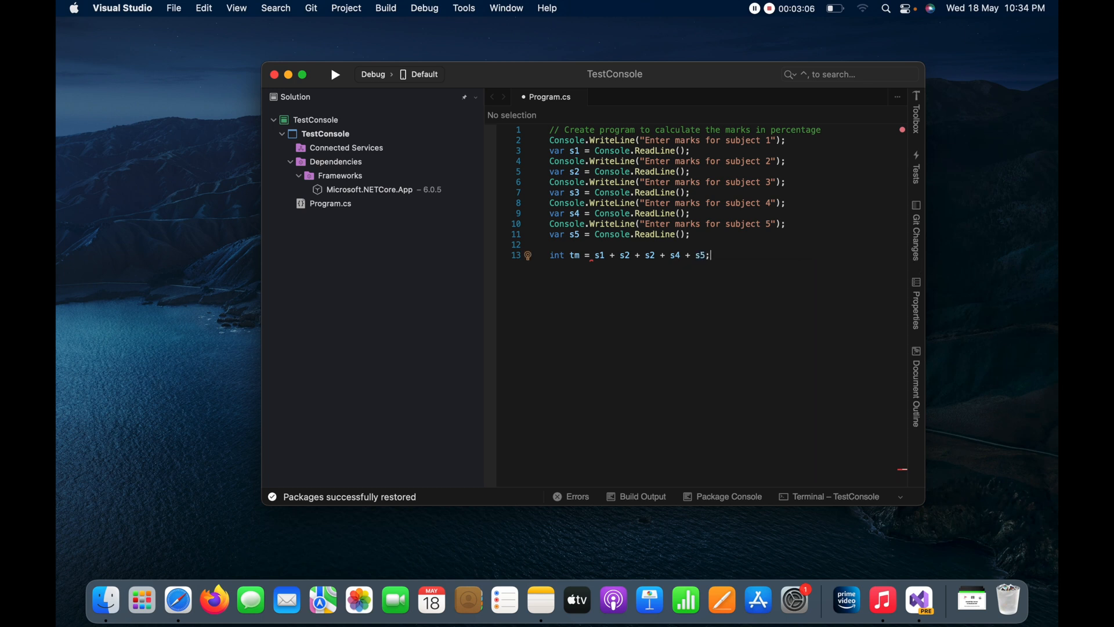
{"action": "mouse_move", "coordinate": [603, 255]}
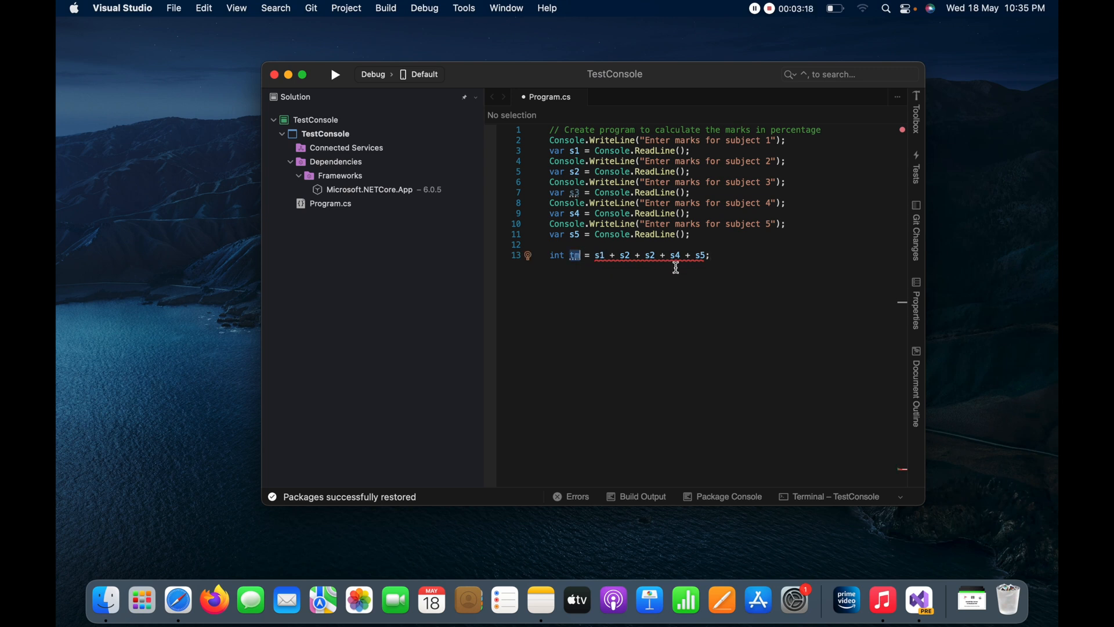
{"action": "mouse_move", "coordinate": [615, 258]}
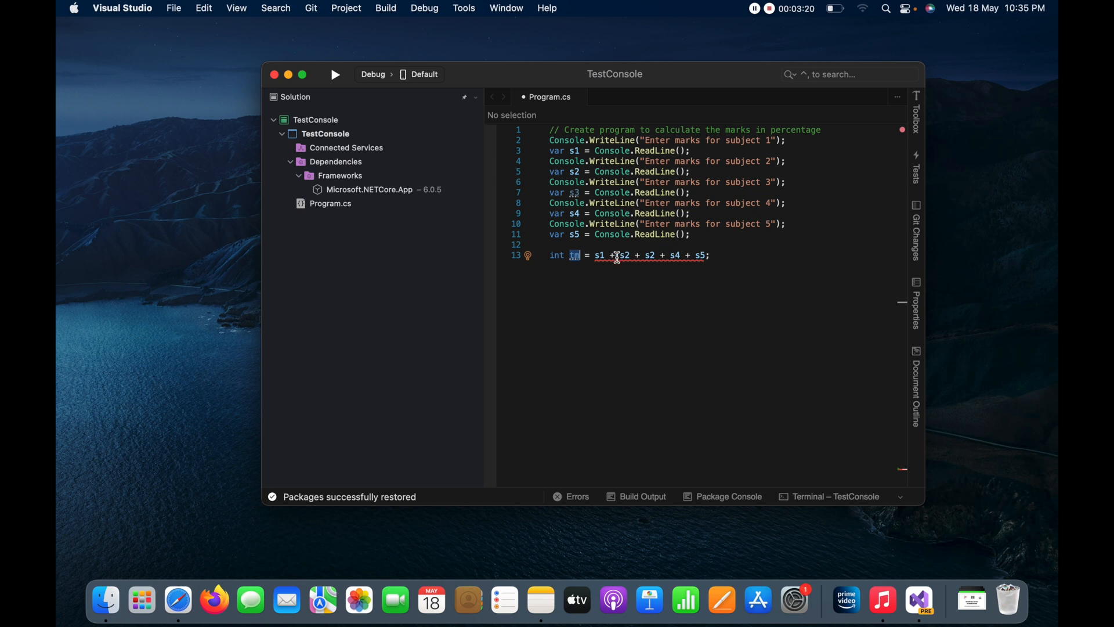
Step: Wrap the summed variables in Convert.ToInt32() so tm adds integers instead of strings
{"action": "type", "text": "con"}
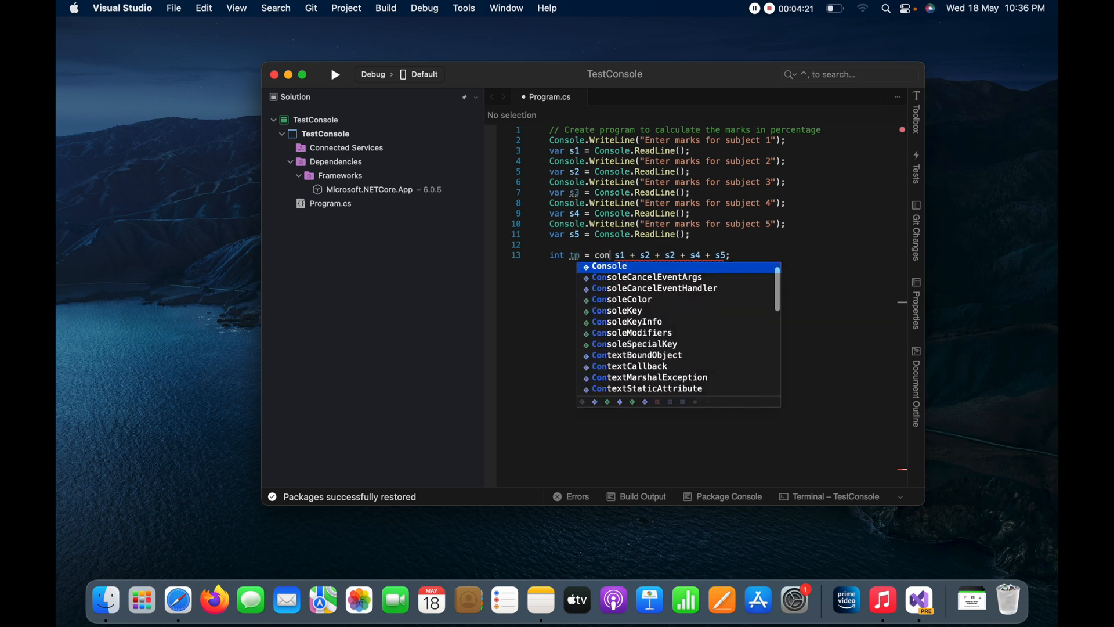
{"action": "type", "text": "Convert."}
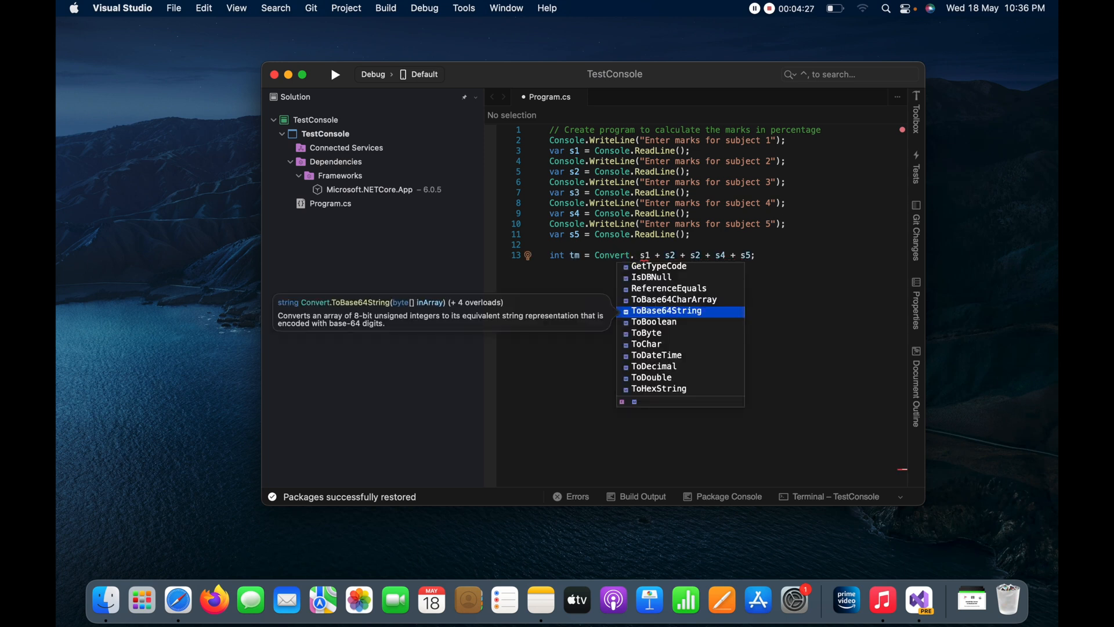
{"action": "type", "text": "toin"}
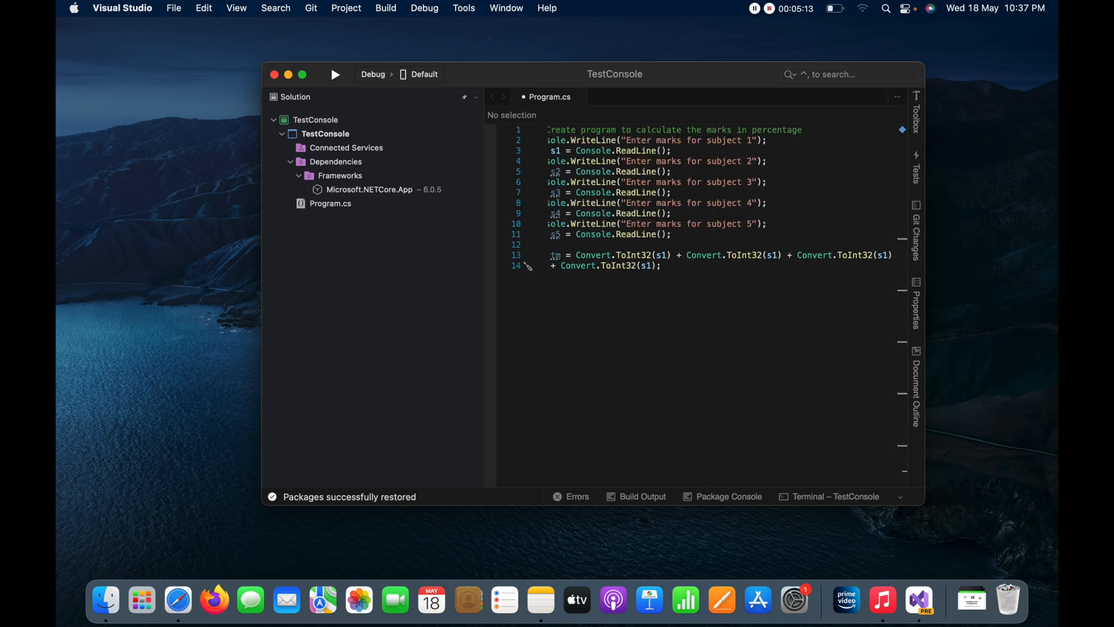
{"action": "mouse_move", "coordinate": [788, 255]}
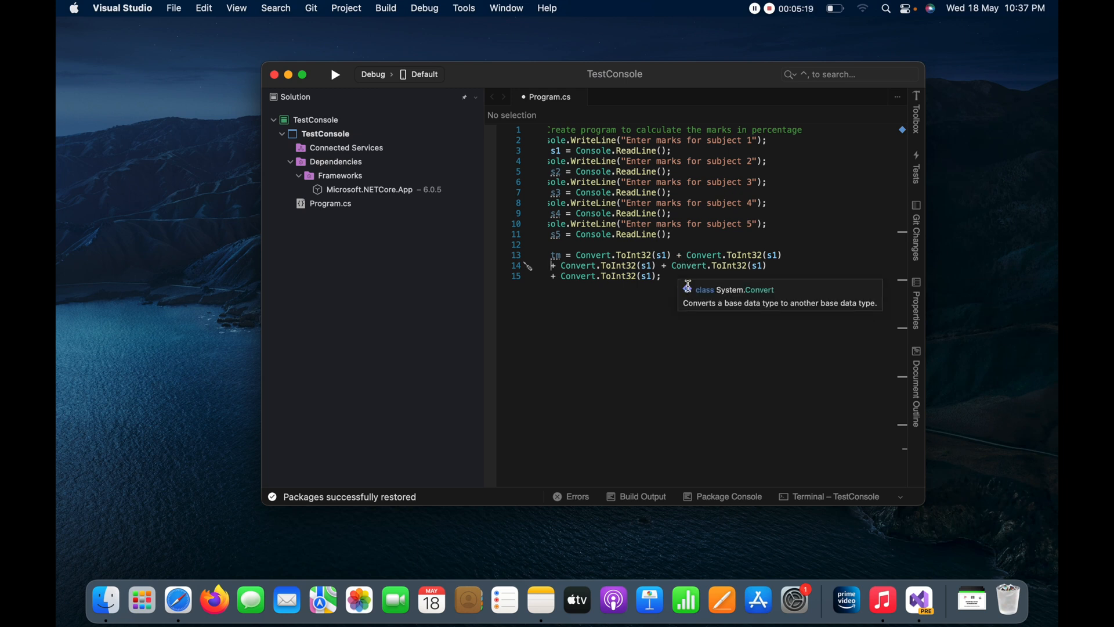
{"action": "mouse_move", "coordinate": [561, 272]}
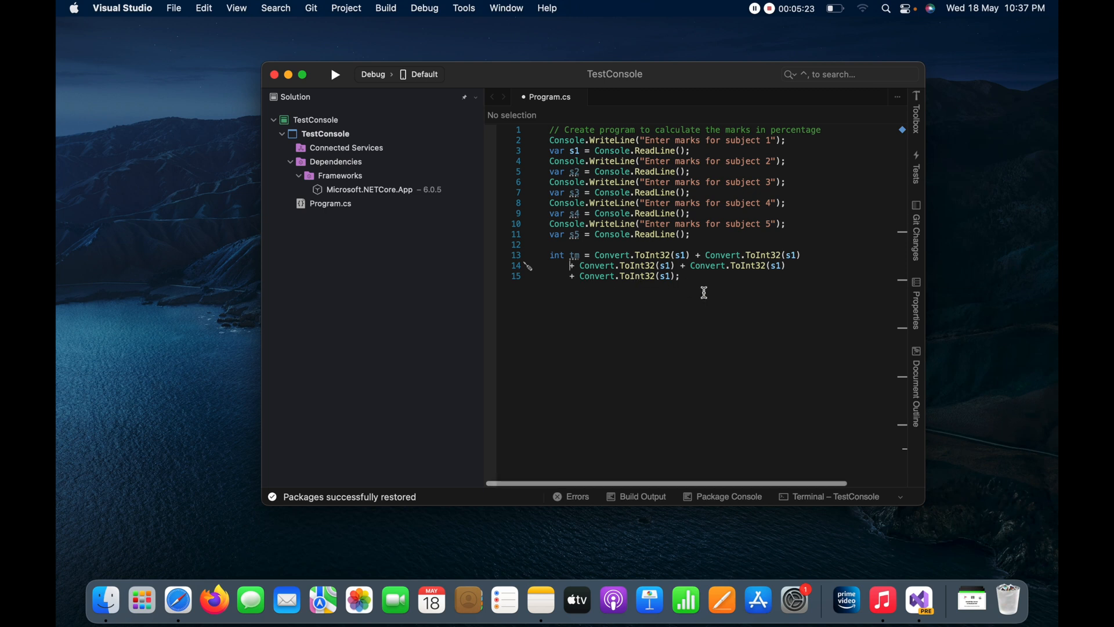
{"action": "mouse_move", "coordinate": [759, 252]}
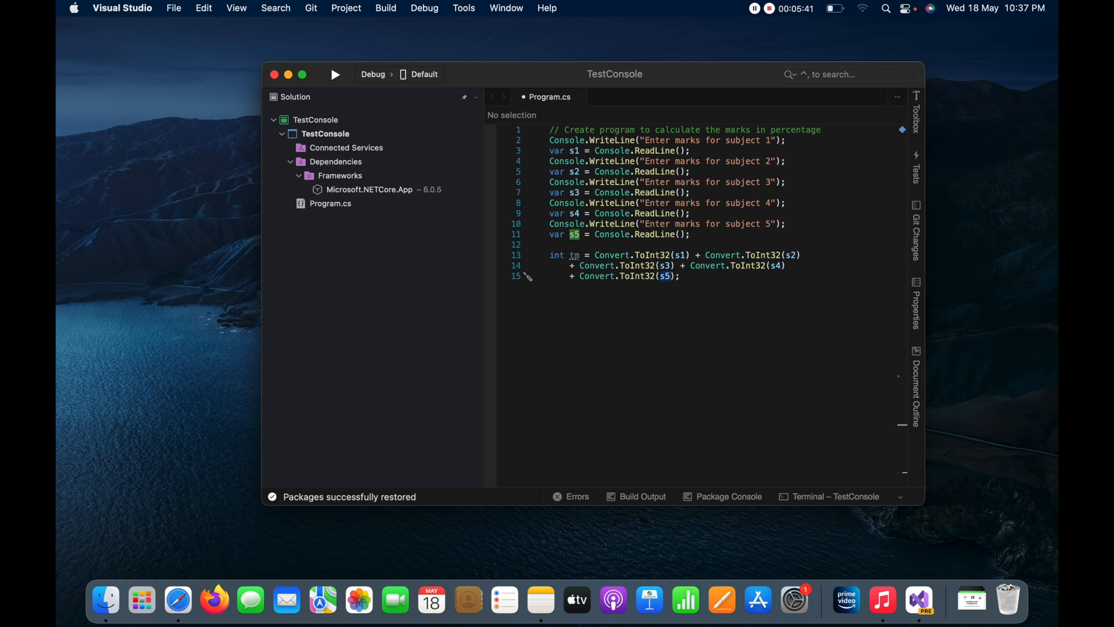
{"action": "mouse_move", "coordinate": [727, 286]}
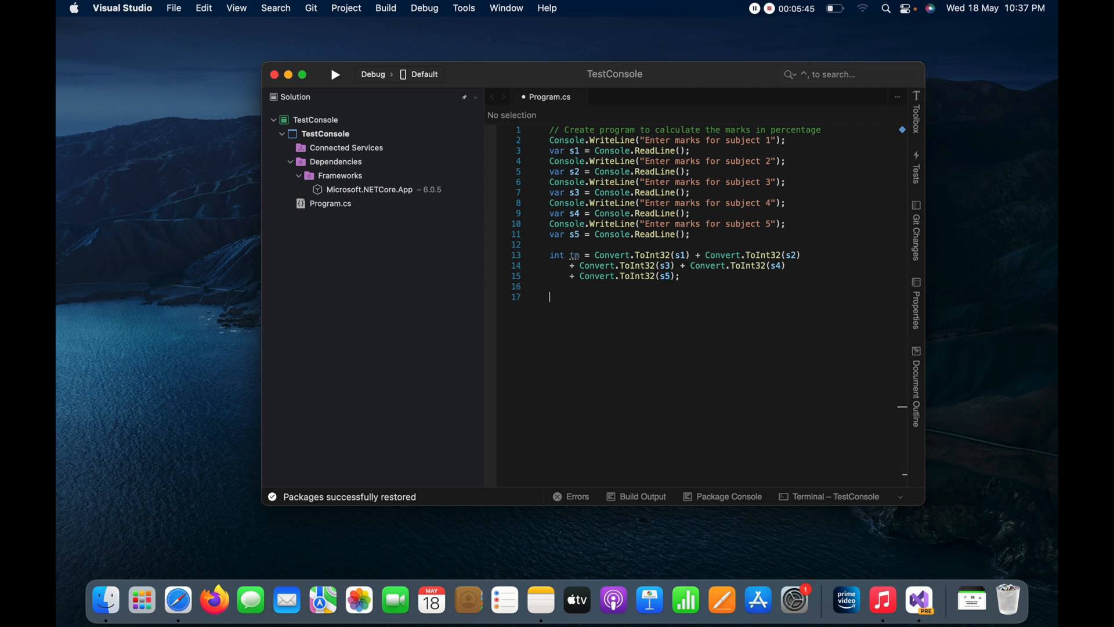
Step: Declare int mm = 500; with the comment // maximum marks on line 17
{"action": "type", "text": "int mm"}
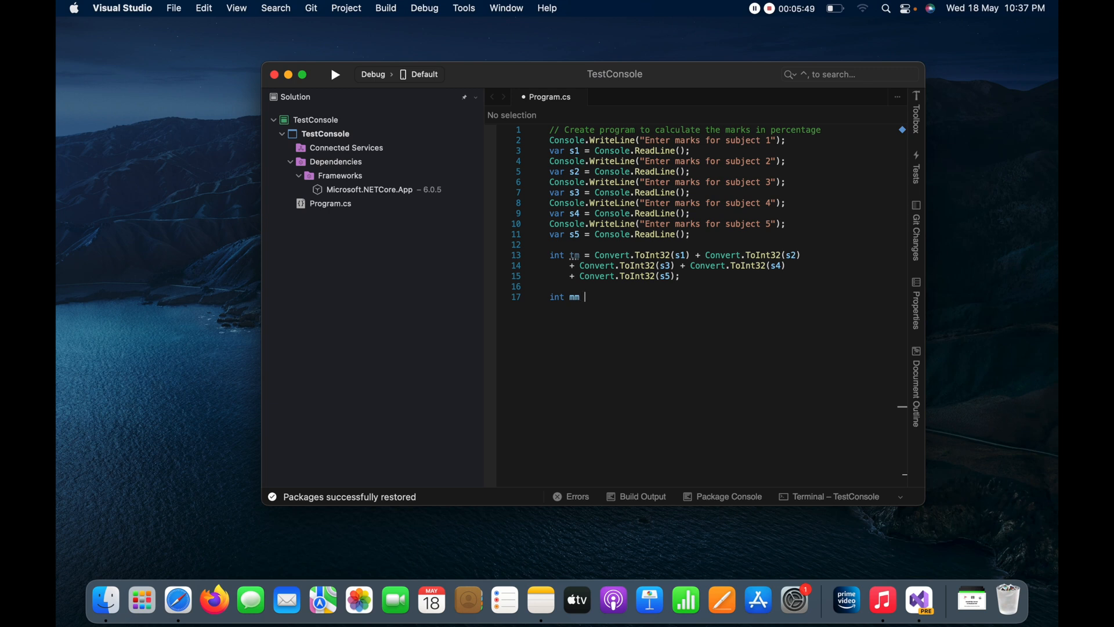
{"action": "type", "text": "= 5"}
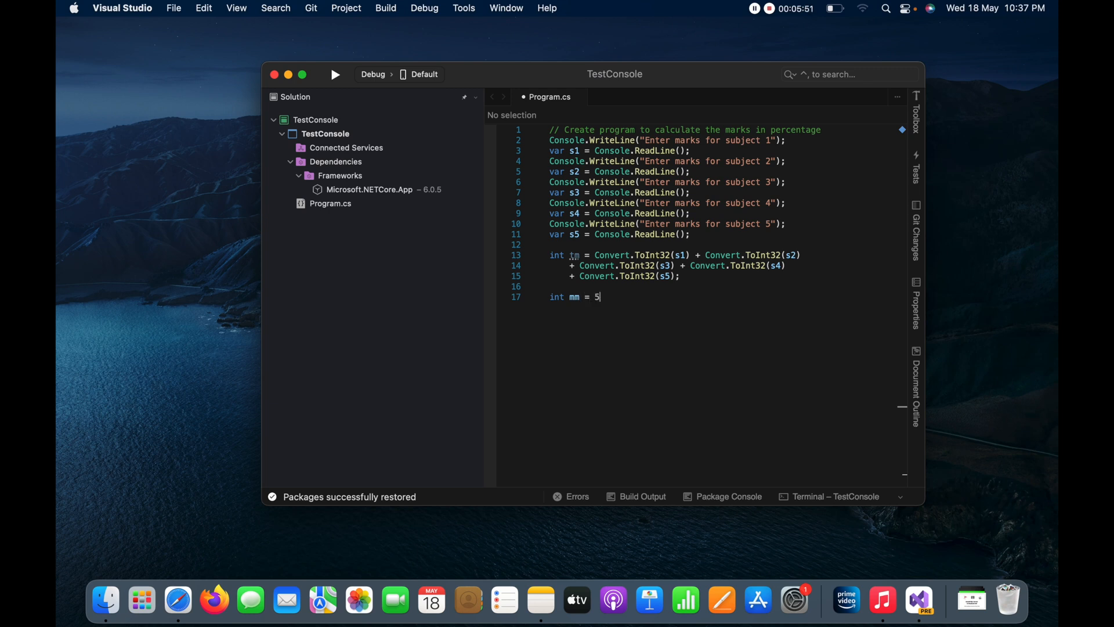
{"action": "type", "text": "00; // maximum"}
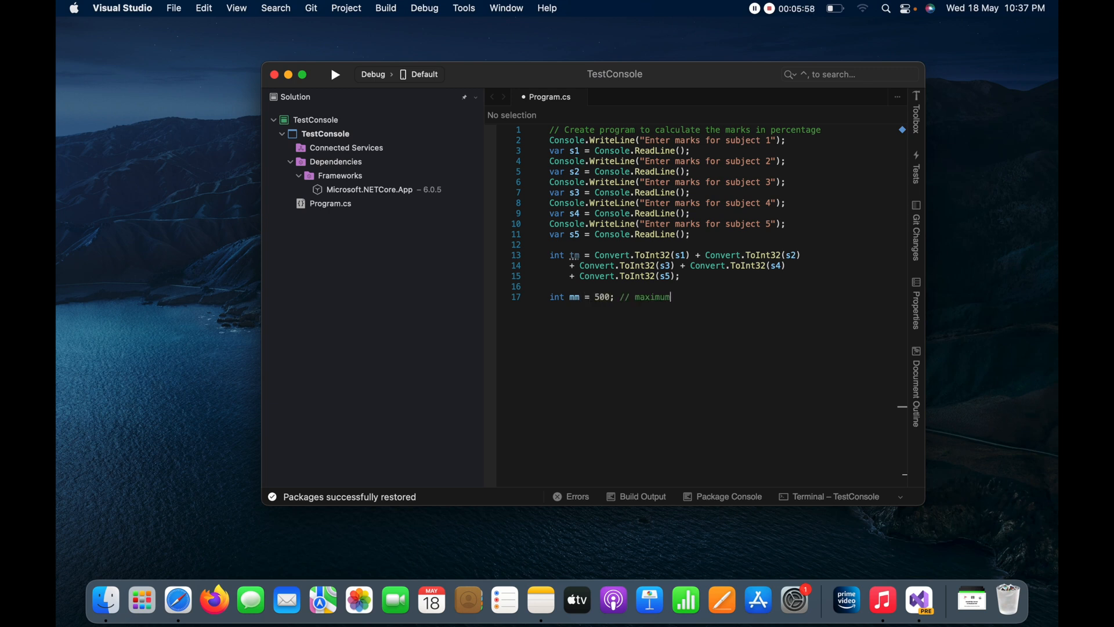
{"action": "type", "text": "marks"}
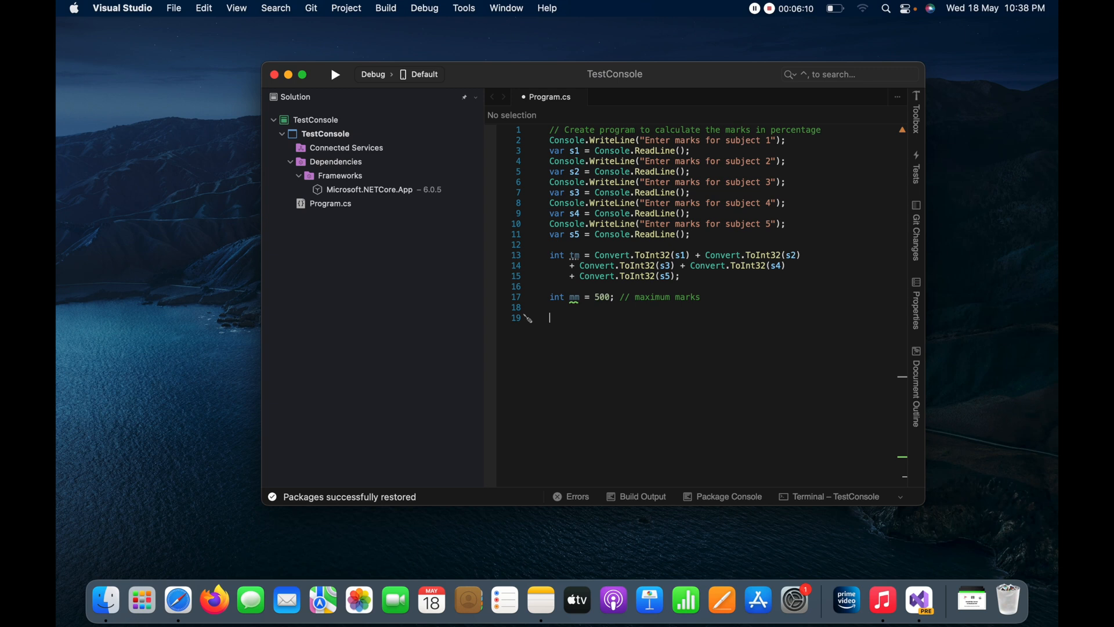
Step: Declare int percentage = tm * 100 / mm; on line 19
{"action": "type", "text": "int"}
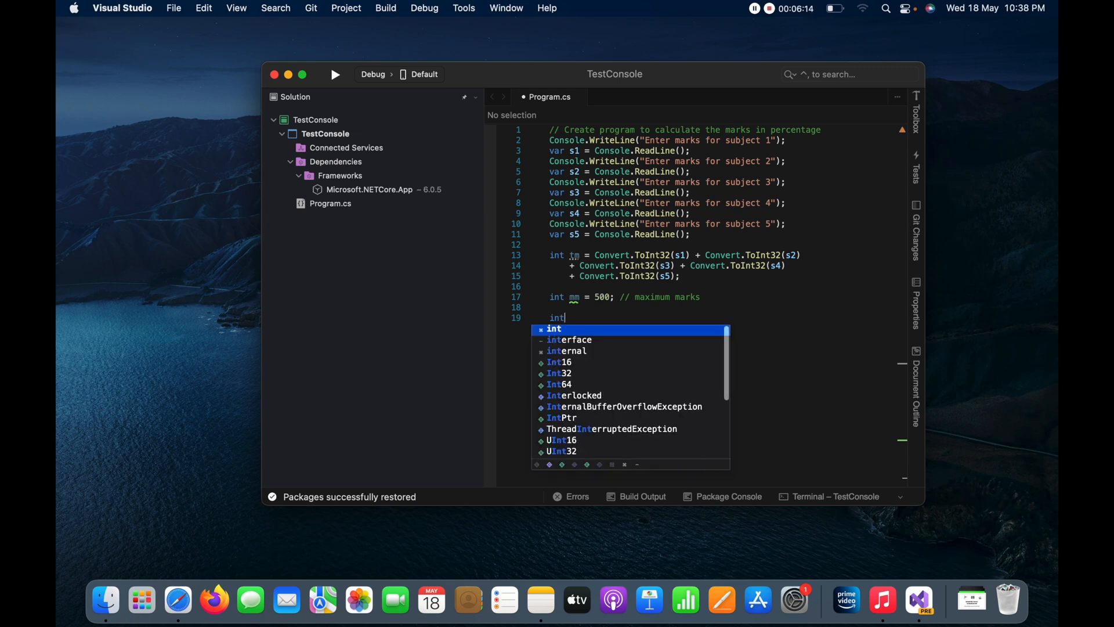
{"action": "type", "text": "per"}
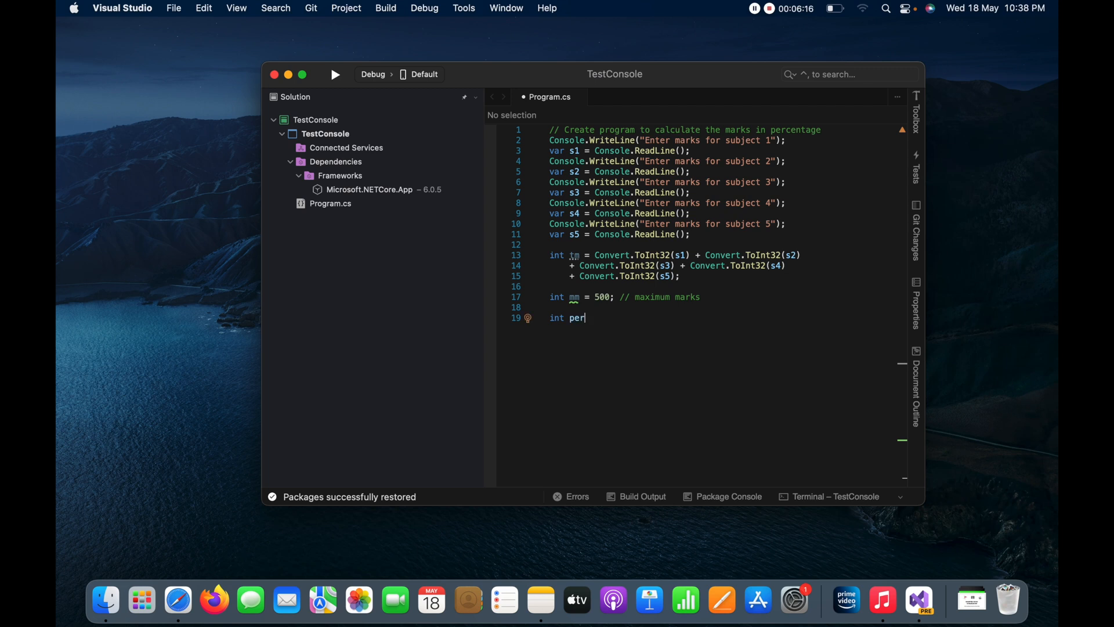
{"action": "type", "text": "cen"}
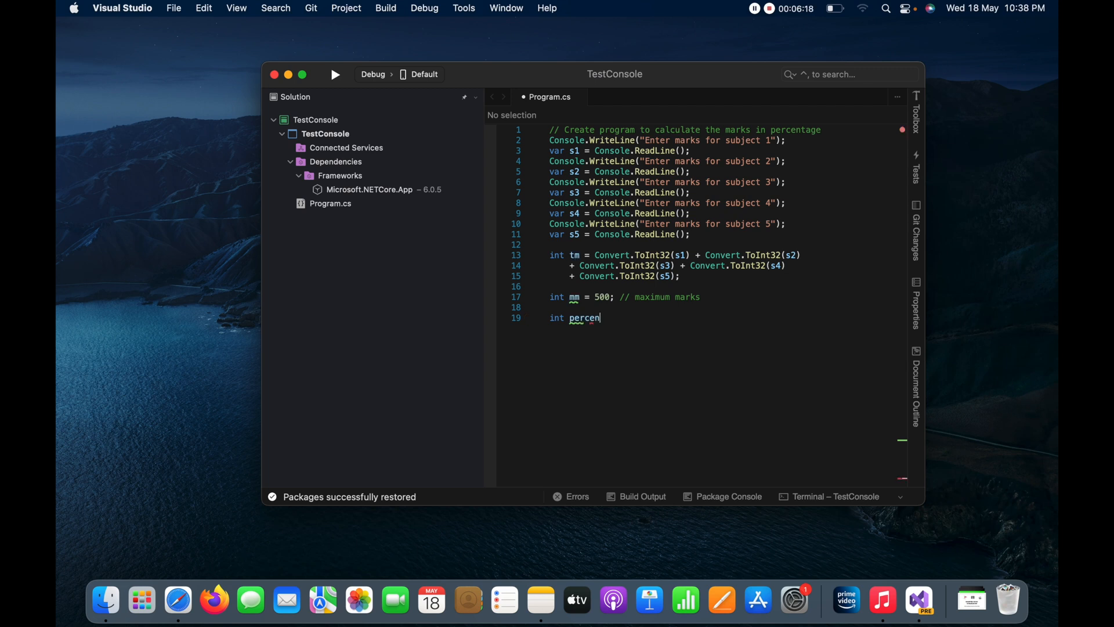
{"action": "type", "text": "tage ="}
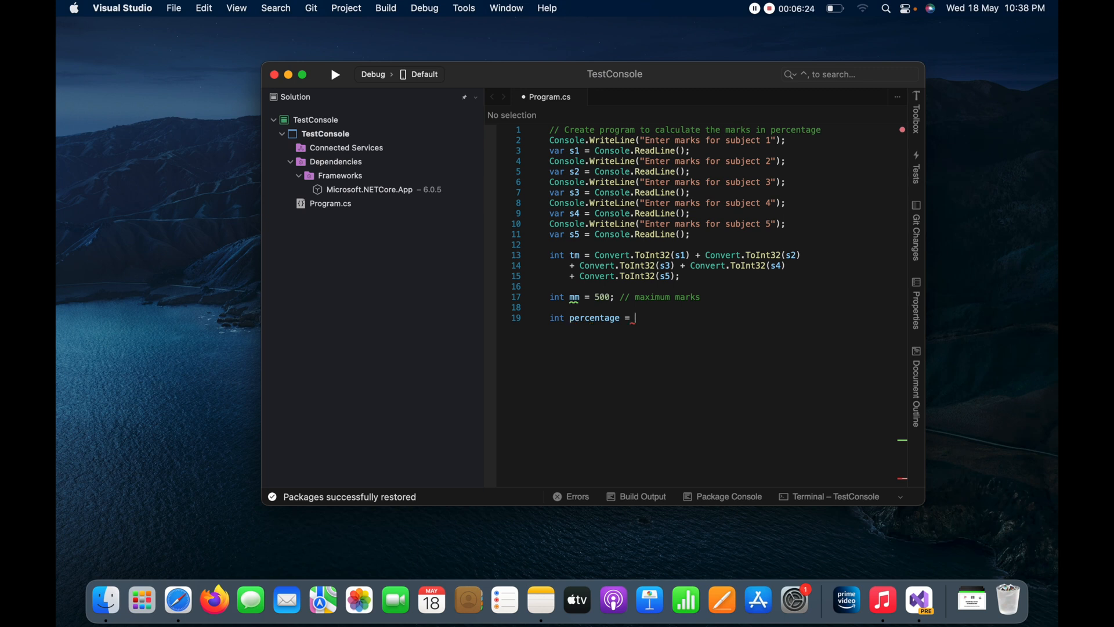
{"action": "type", "text": "tm"}
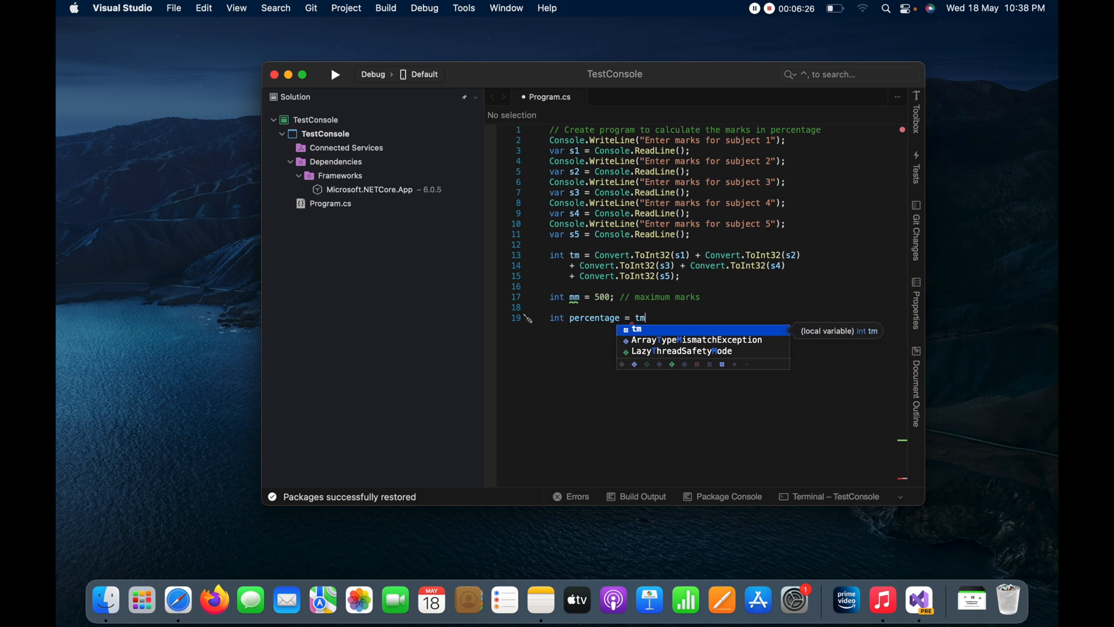
{"action": "type", "text": "*"}
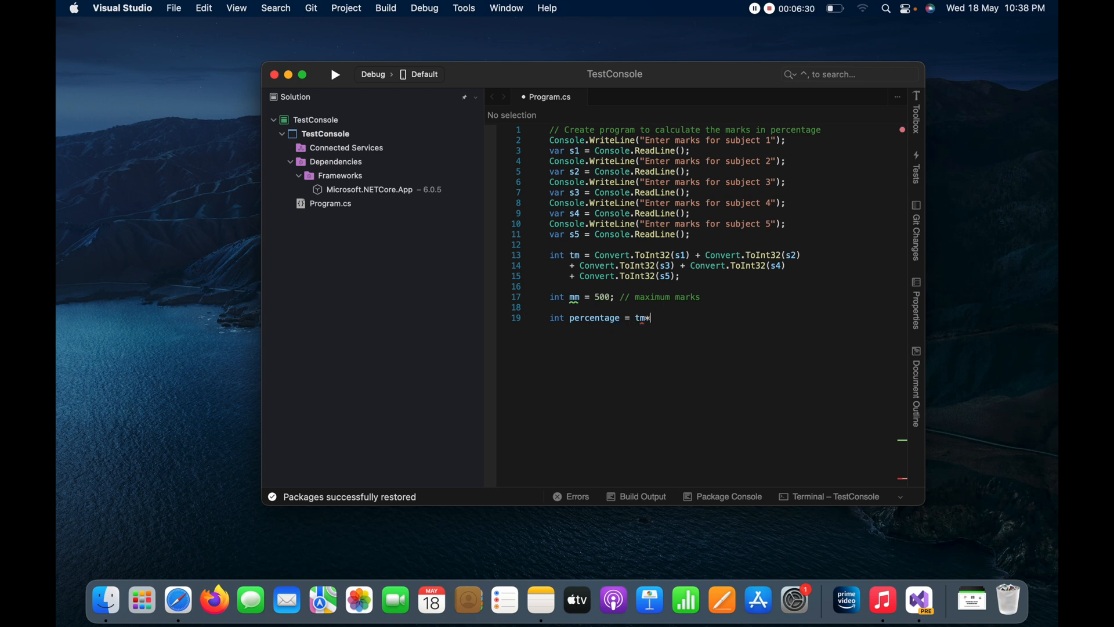
{"action": "type", "text": "100"}
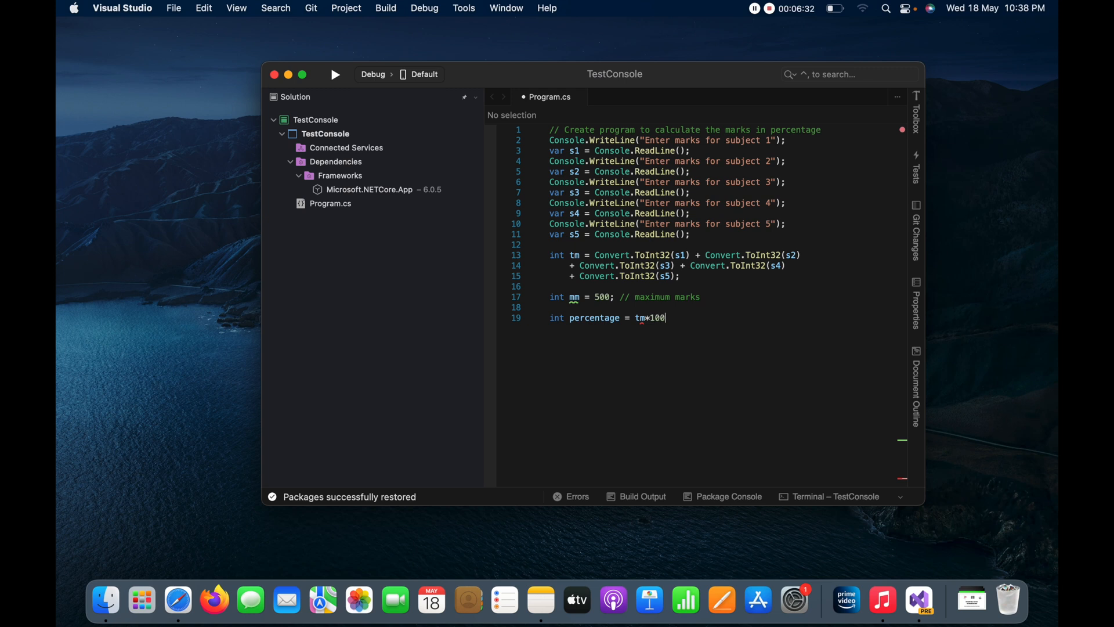
{"action": "type", "text": "/"}
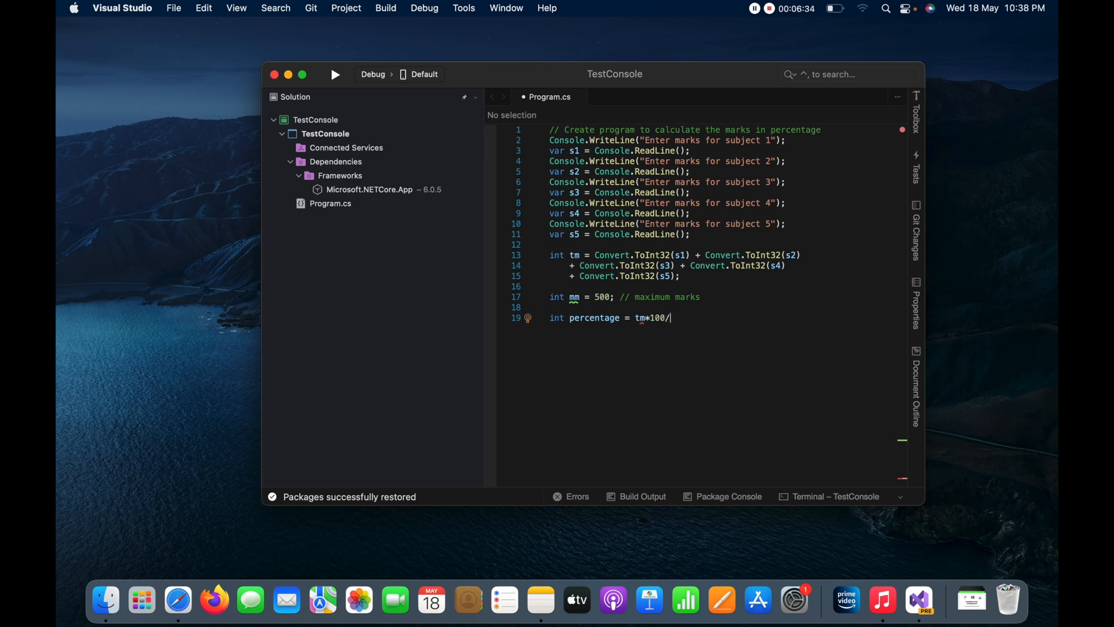
{"action": "type", "text": "mm;"}
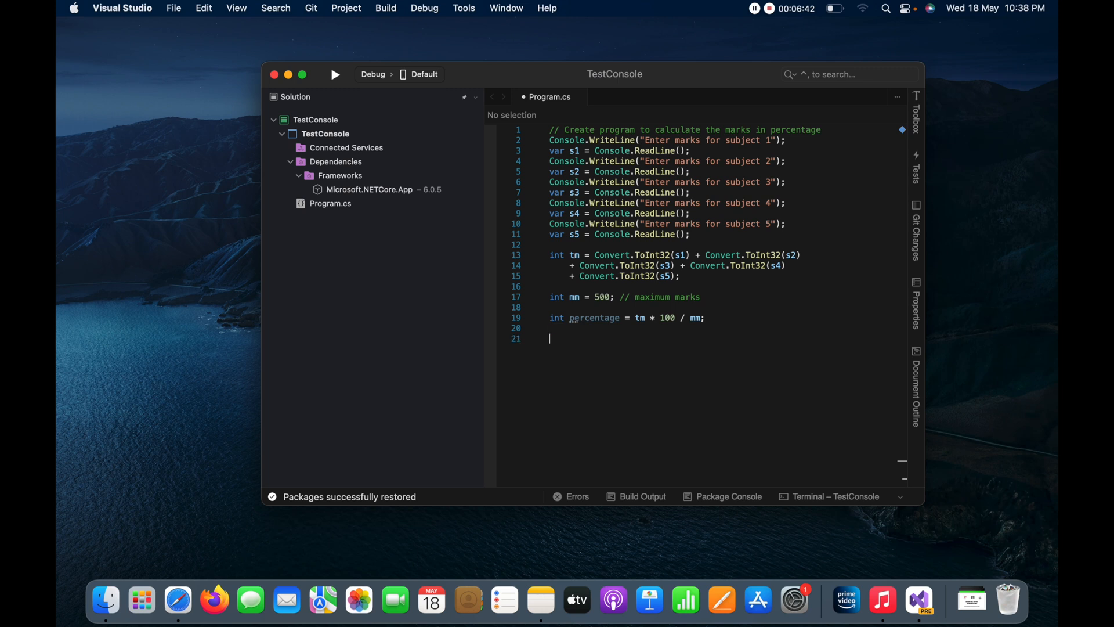
Step: Add a Console.WriteLine(); on line 21 to print the percentage
{"action": "type", "text": "Console.WriteLine();"}
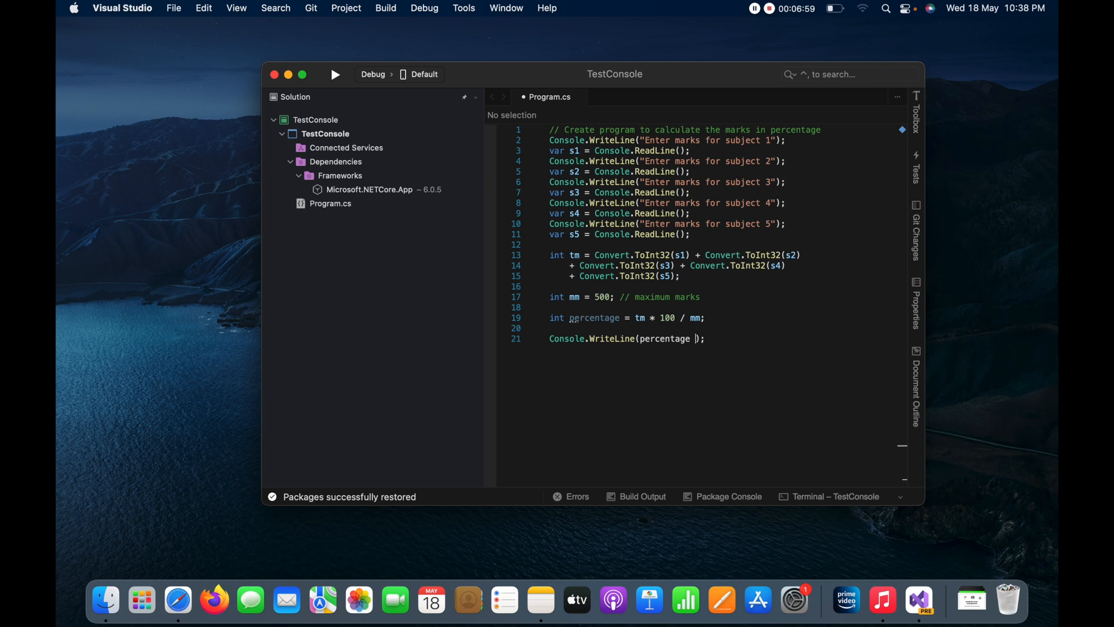
Step: Append + "%" inside the WriteLine so the output shows a % sign
{"action": "type", "text": "+ \"\""}
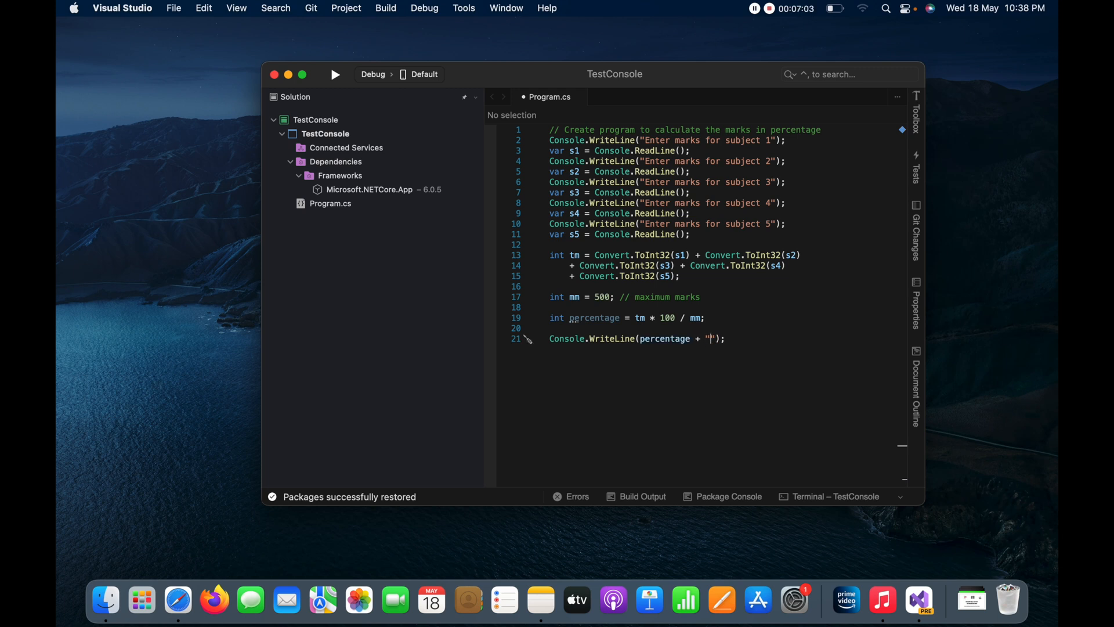
{"action": "type", "text": "%"}
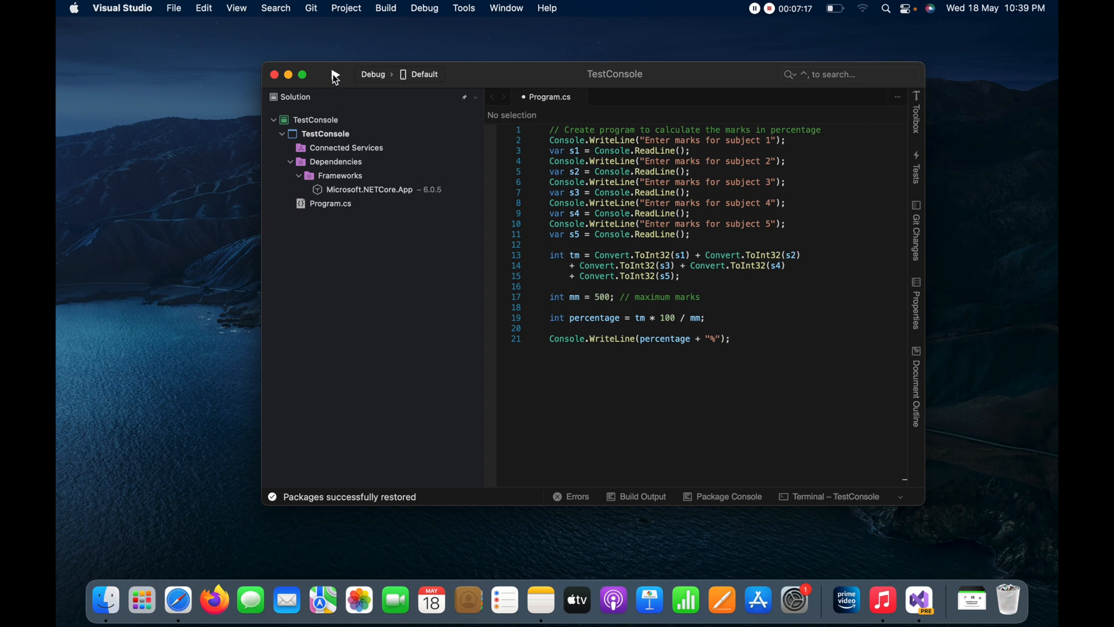
Step: Run the program and enter marks 67, 59, 89, 87 and 68 at the prompts
{"action": "left_click", "coordinate": [334, 74]}
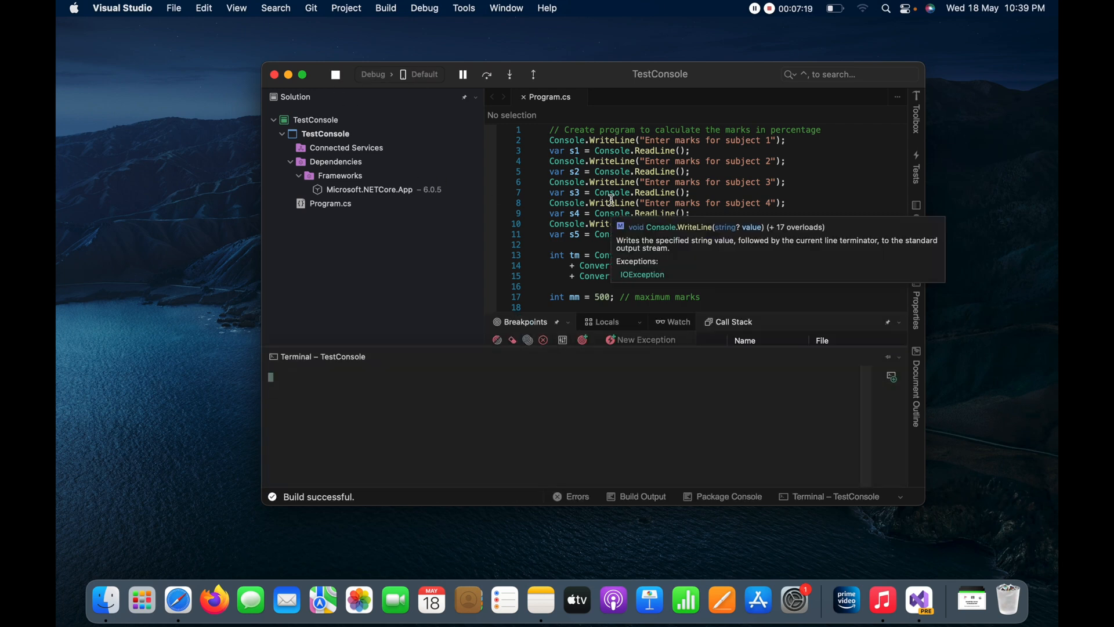
{"action": "left_click", "coordinate": [487, 74]}
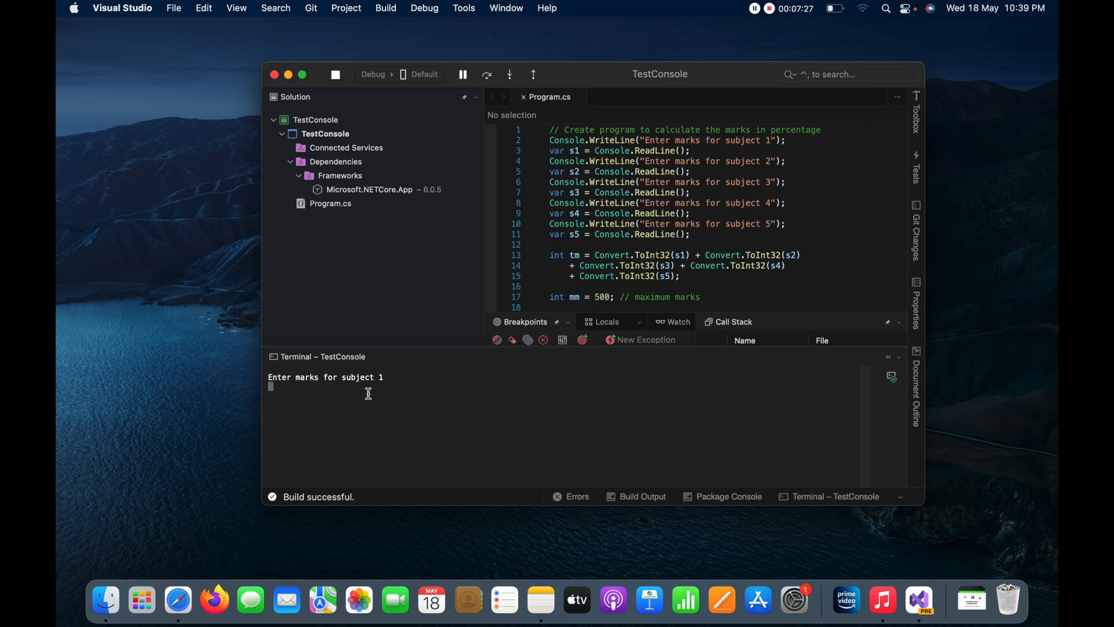
{"action": "type", "text": "67"}
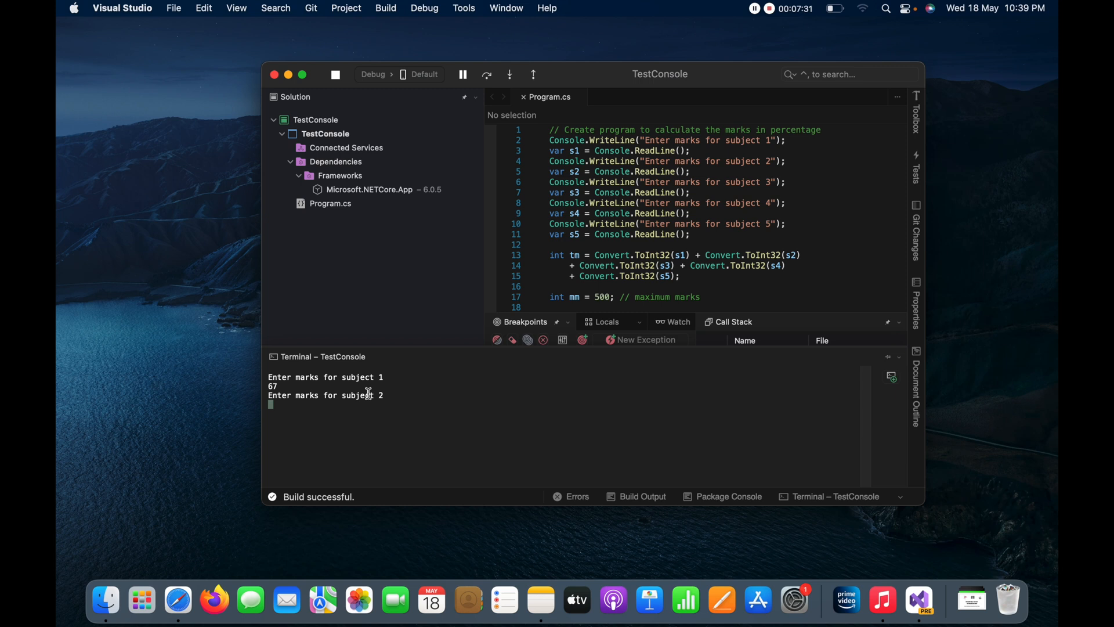
{"action": "type", "text": "59"}
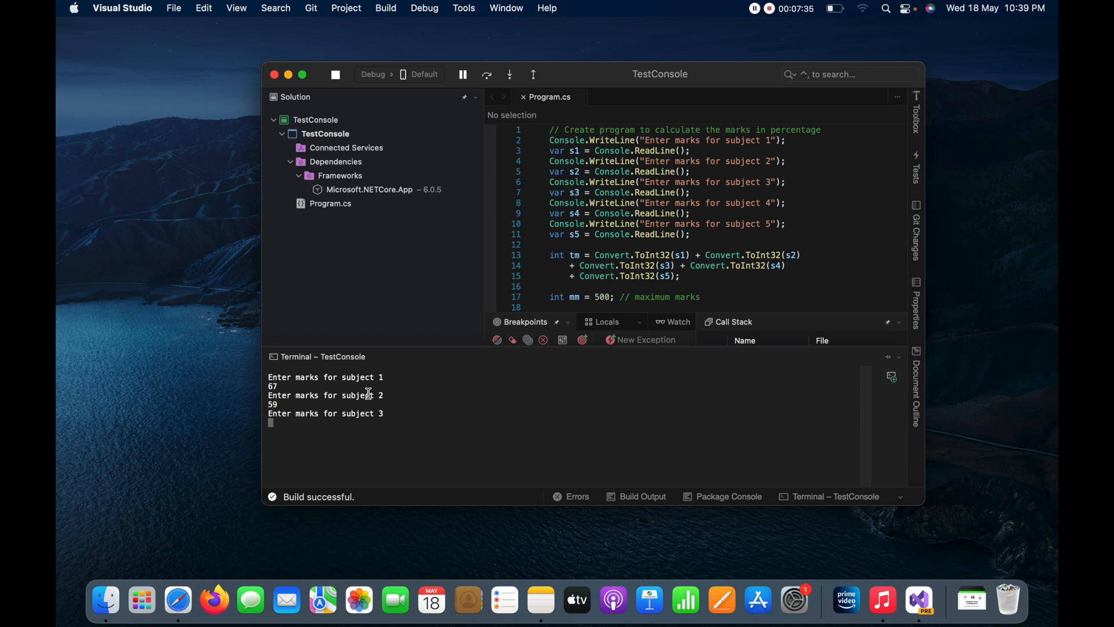
{"action": "type", "text": "89"}
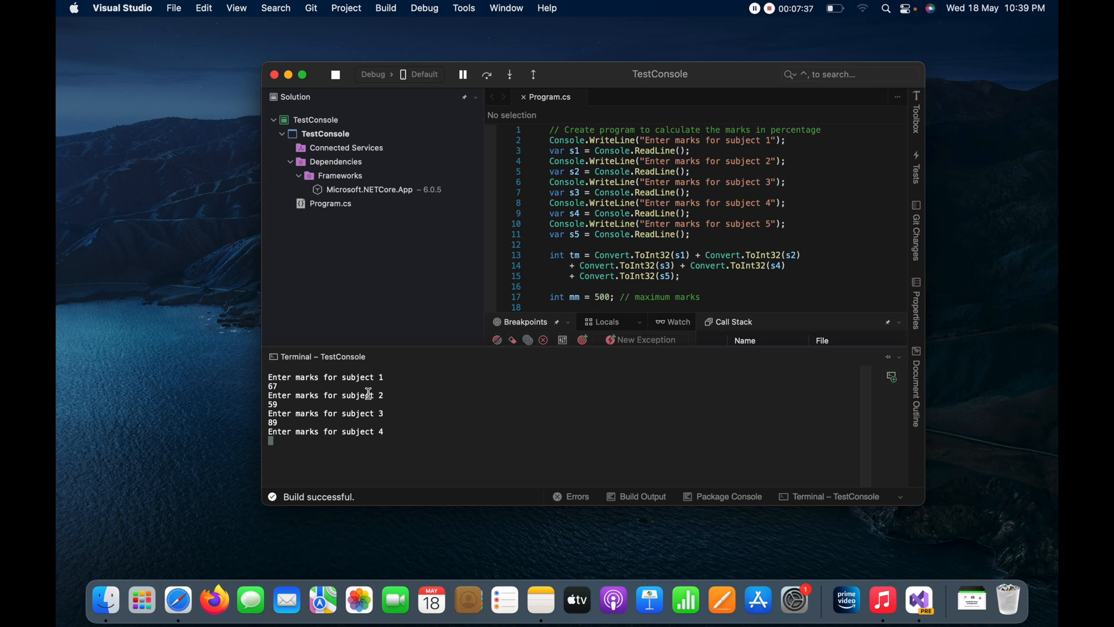
{"action": "type", "text": "87"}
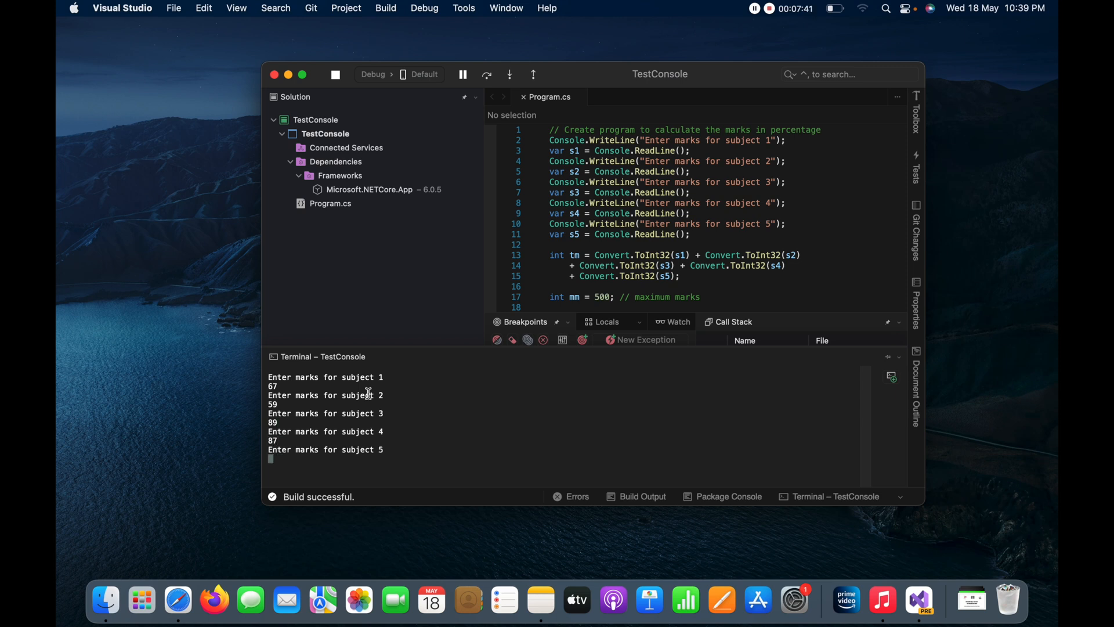
{"action": "type", "text": "68"}
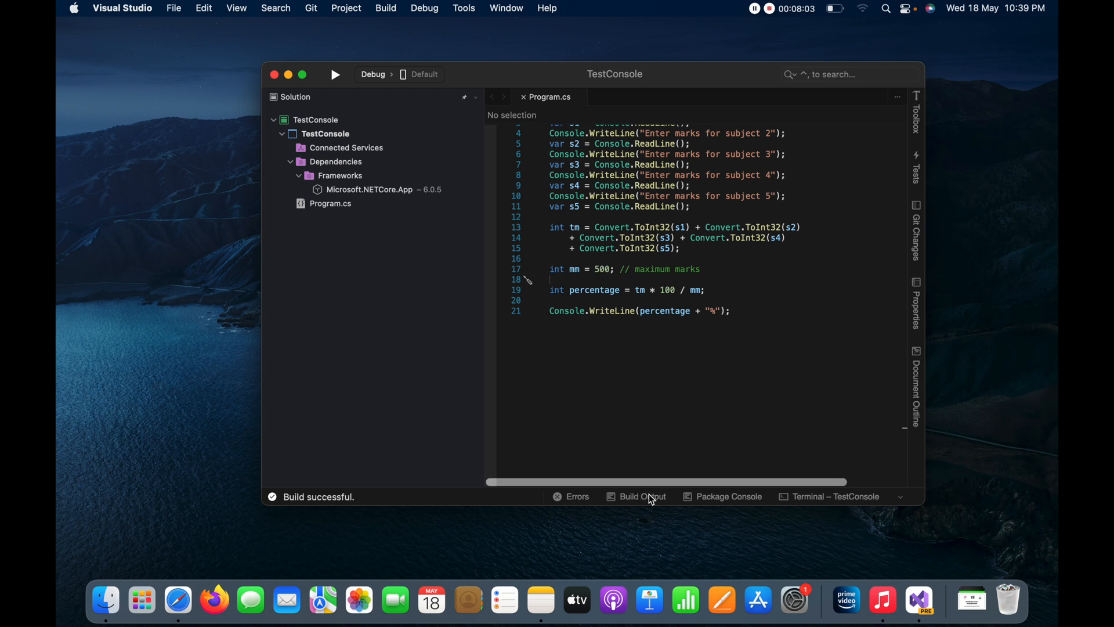
Step: View the build output and terminal showing 74%, then bring up Spotlight search
{"action": "left_click", "coordinate": [641, 496]}
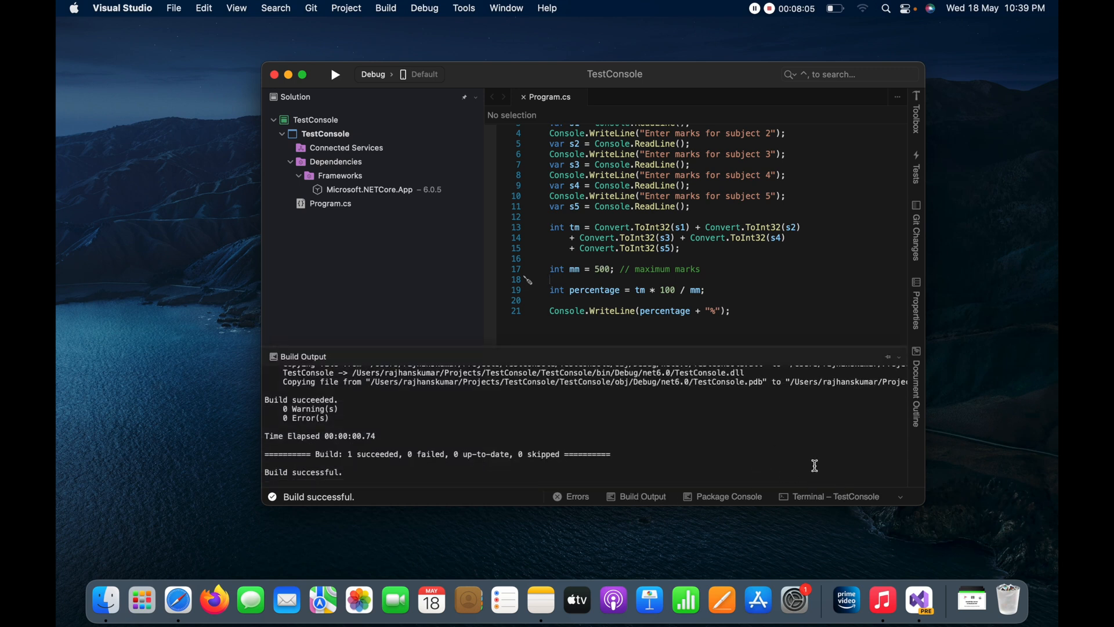
{"action": "left_click", "coordinate": [836, 495]}
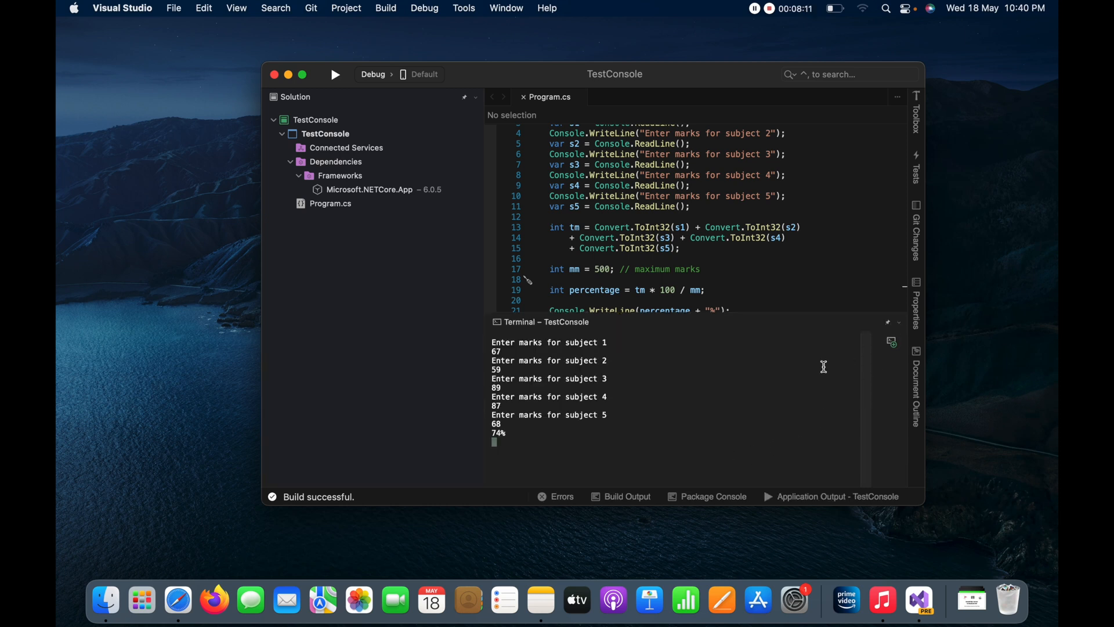
{"action": "mouse_move", "coordinate": [690, 397]}
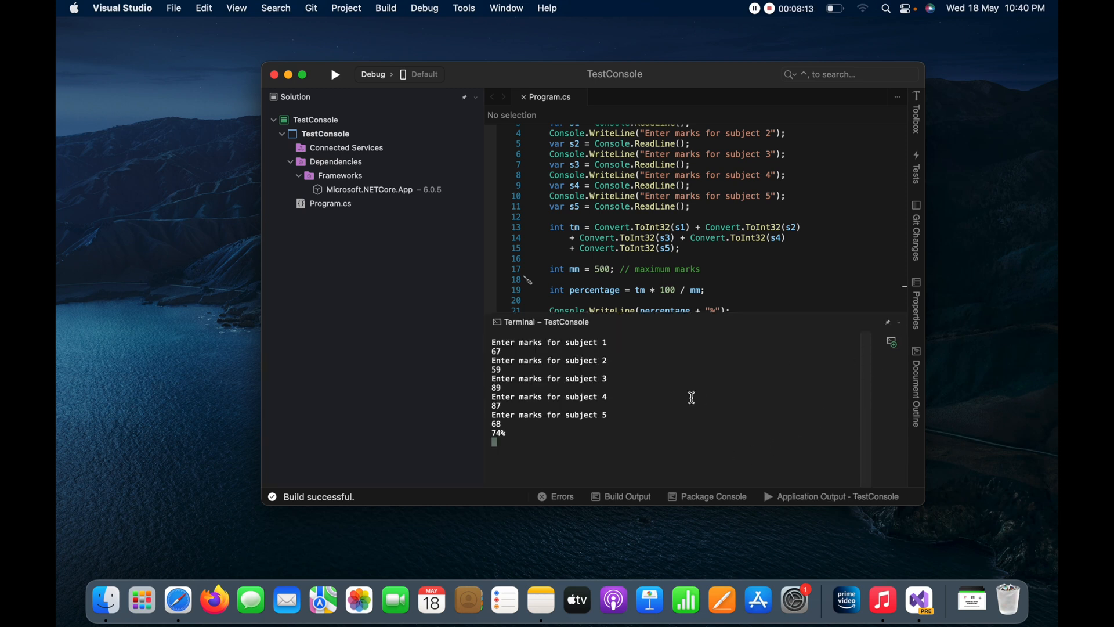
{"action": "mouse_move", "coordinate": [606, 435]}
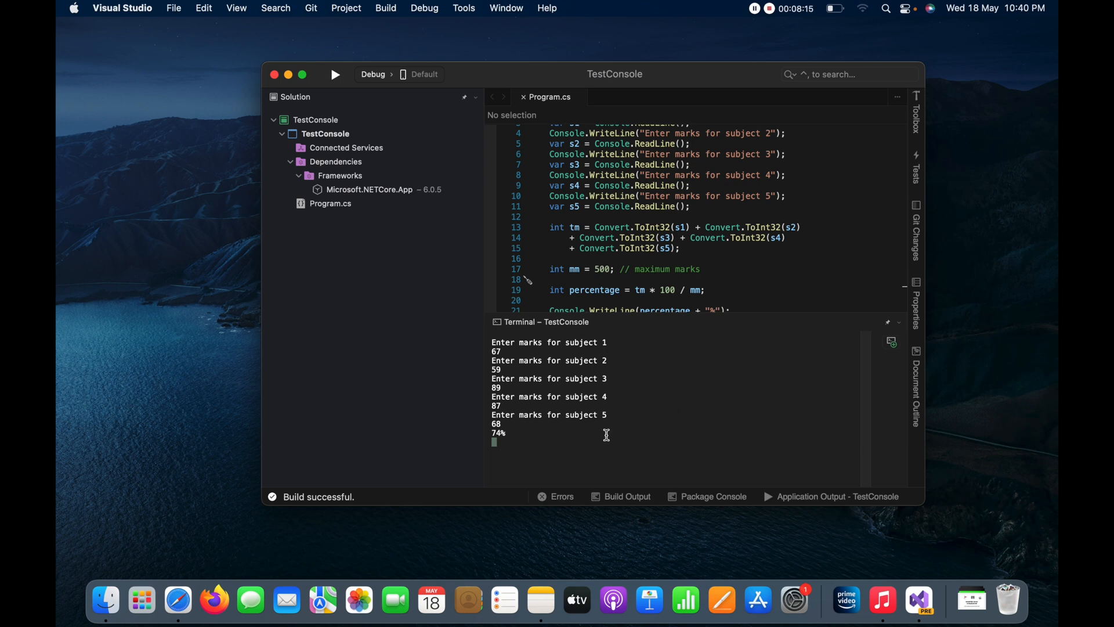
{"action": "mouse_move", "coordinate": [146, 529]}
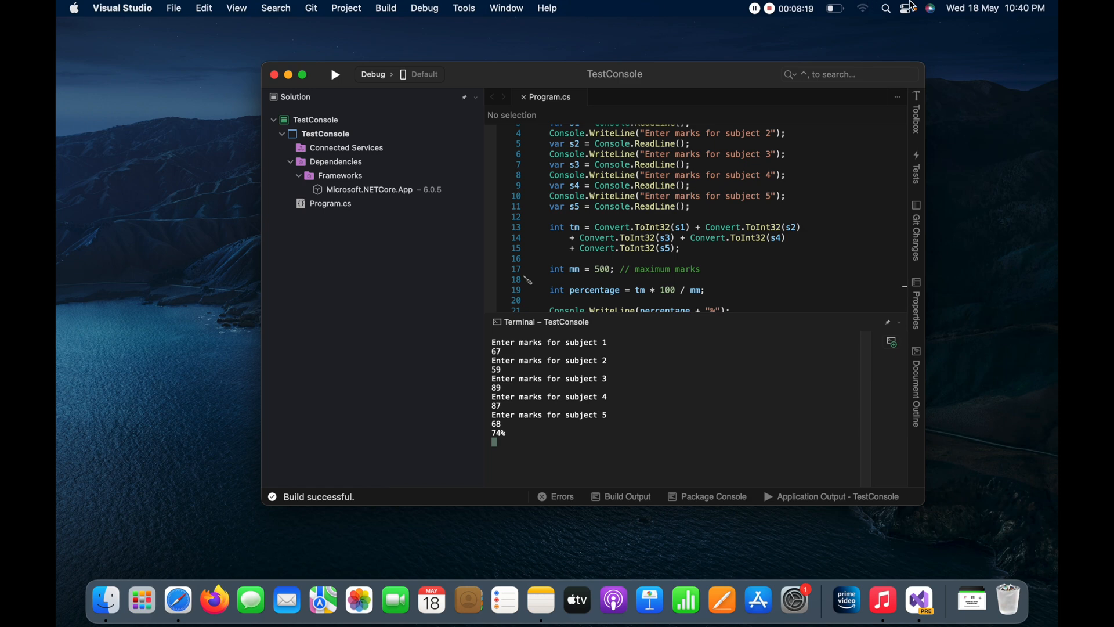
{"action": "left_click", "coordinate": [885, 8]}
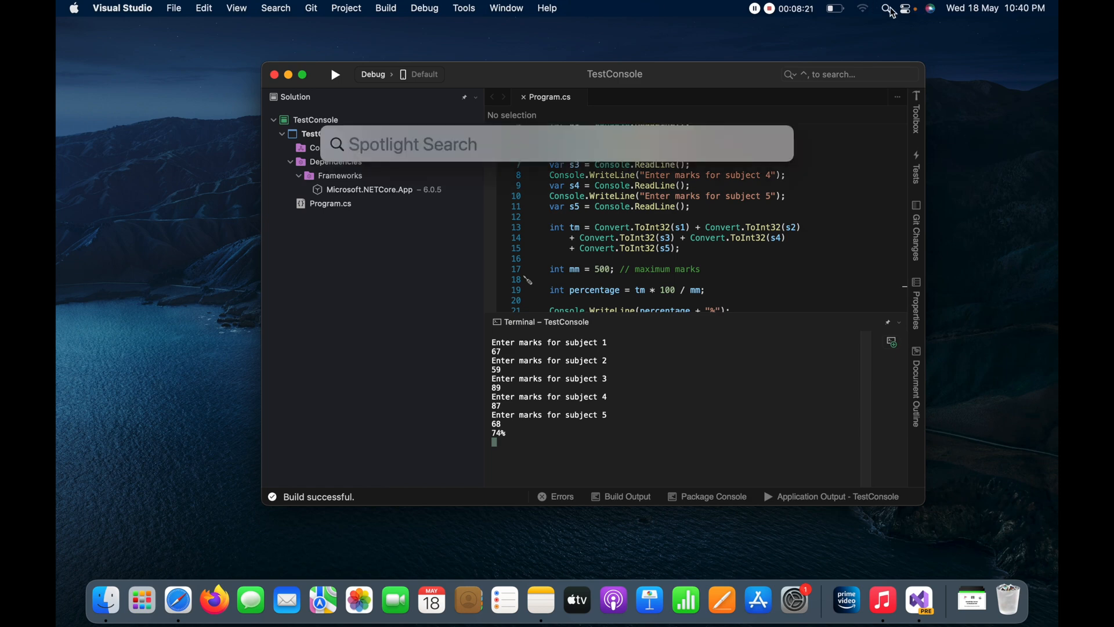
Step: In Calculator, sum the five marks 67+59+89+87+68 to get 370
{"action": "type", "text": "calculator"}
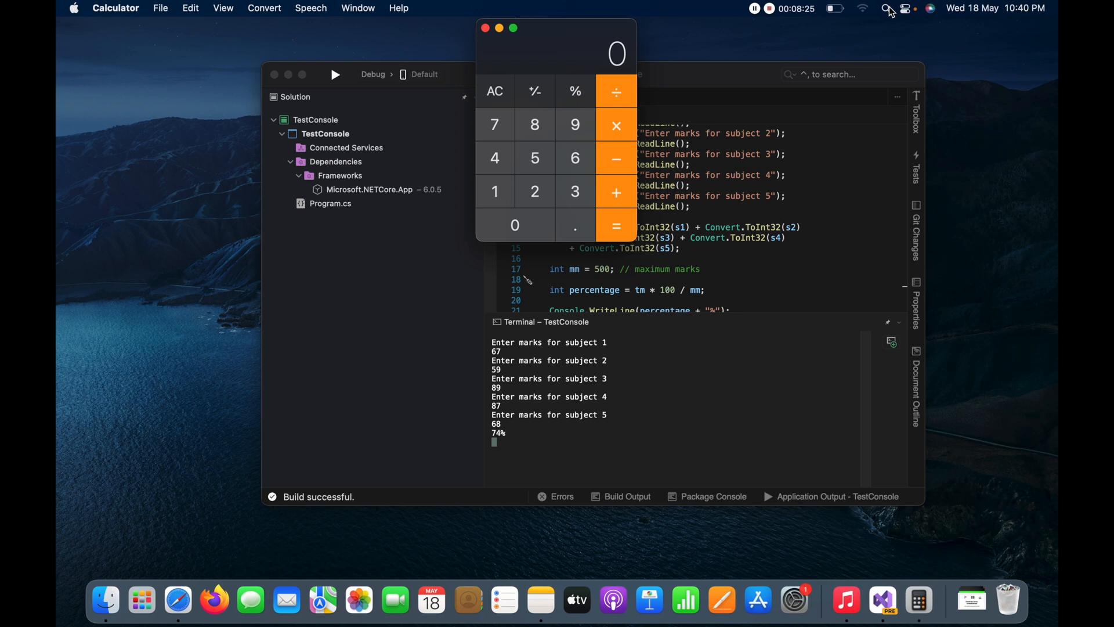
{"action": "mouse_move", "coordinate": [573, 163]}
{"action": "type", "text": "67"}
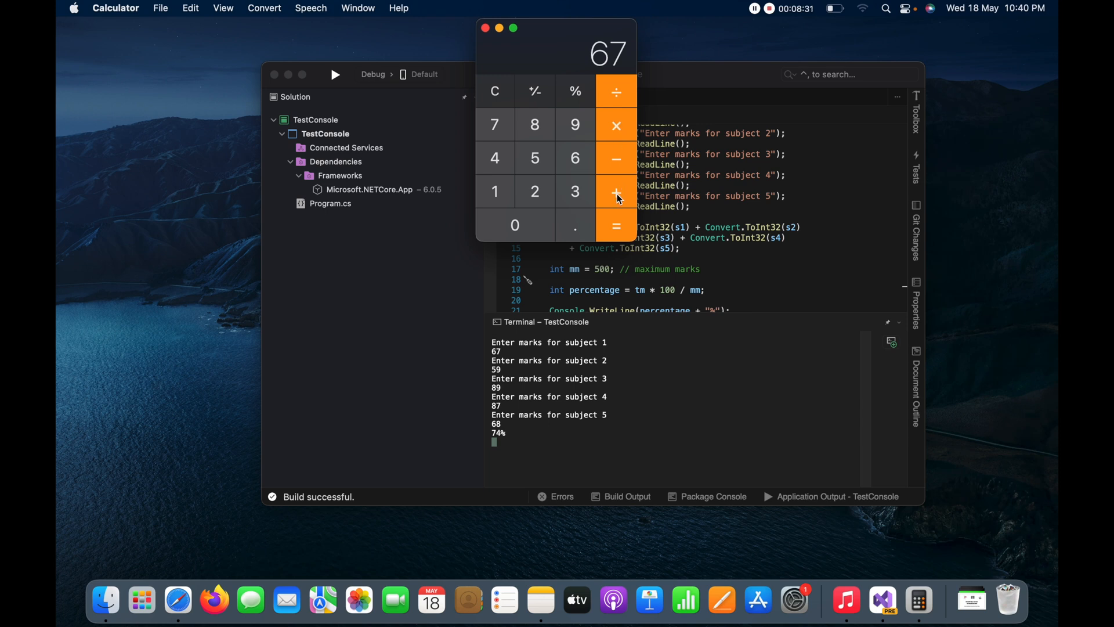
{"action": "mouse_move", "coordinate": [561, 184]}
{"action": "type", "text": "59"}
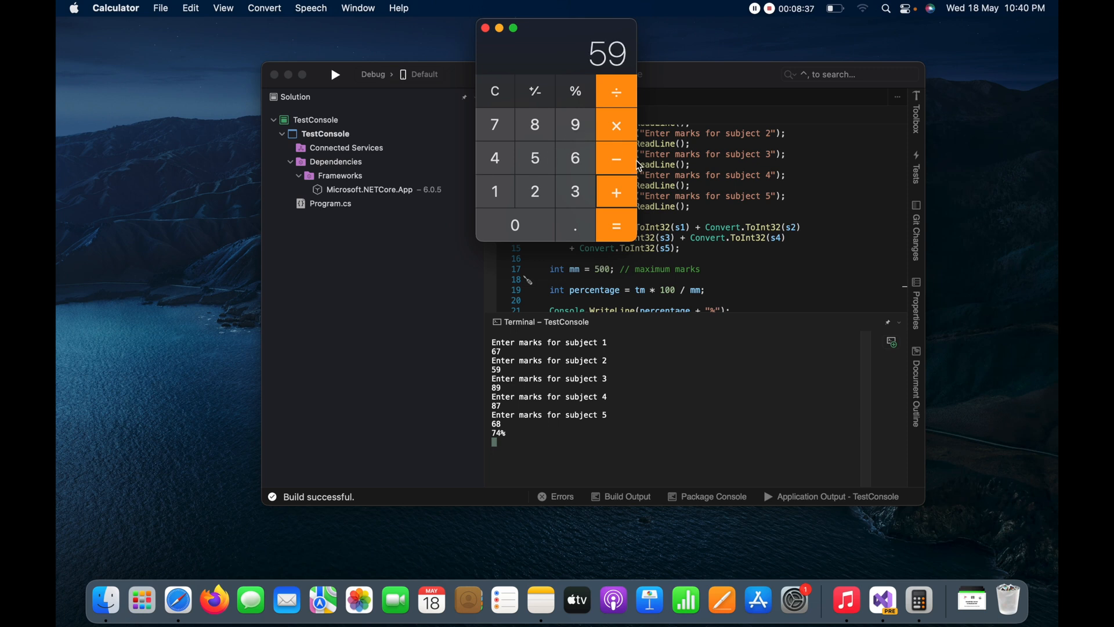
{"action": "left_click", "coordinate": [615, 192]}
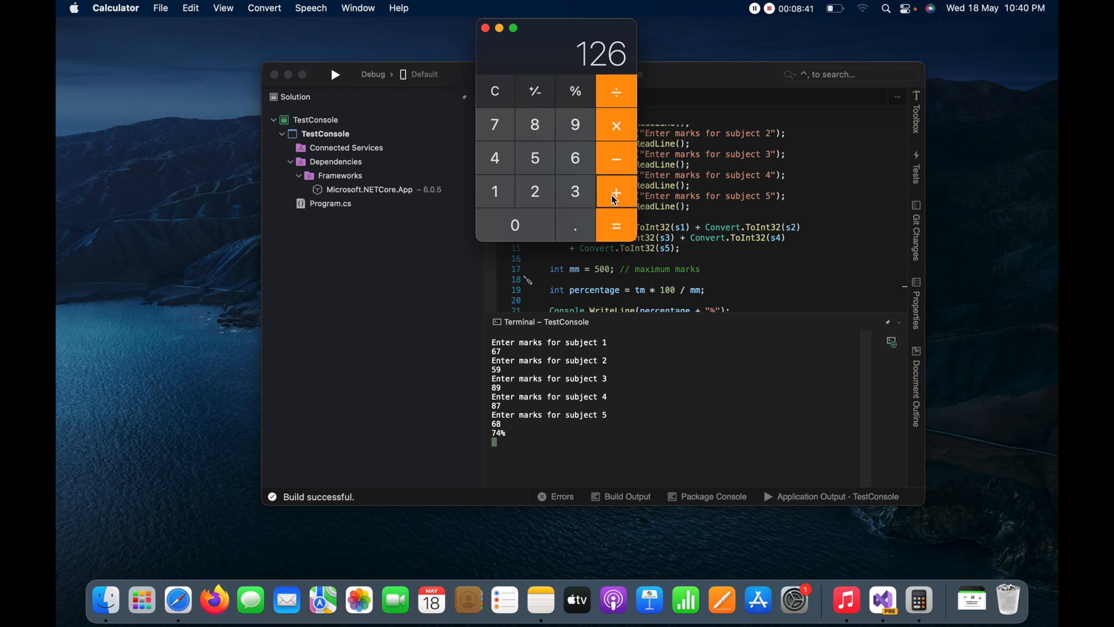
{"action": "mouse_move", "coordinate": [569, 179]}
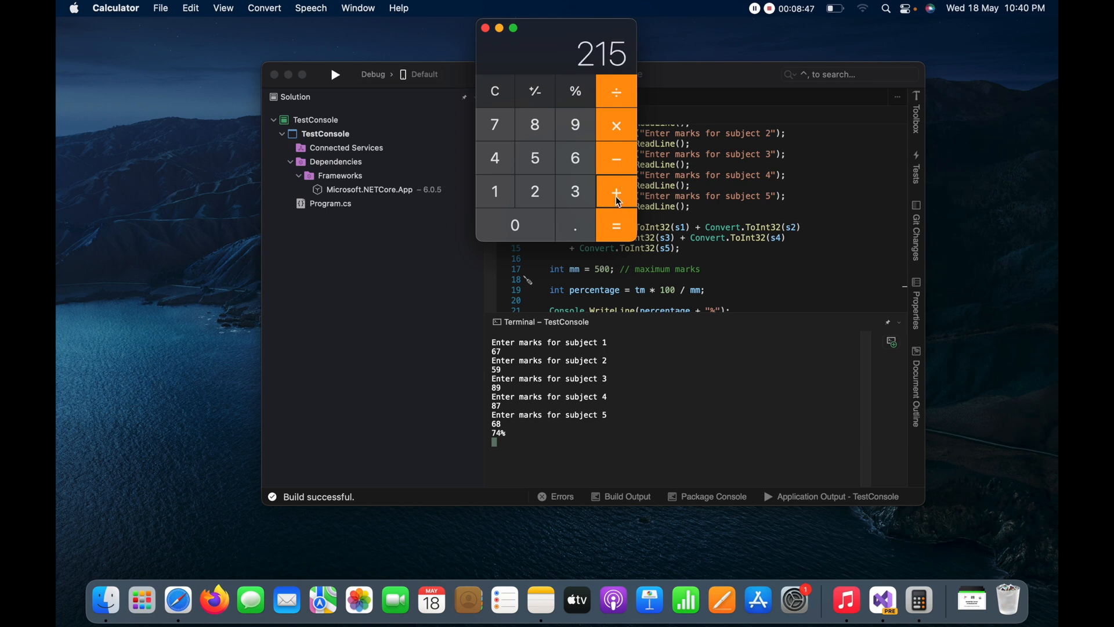
{"action": "left_click", "coordinate": [534, 124]}
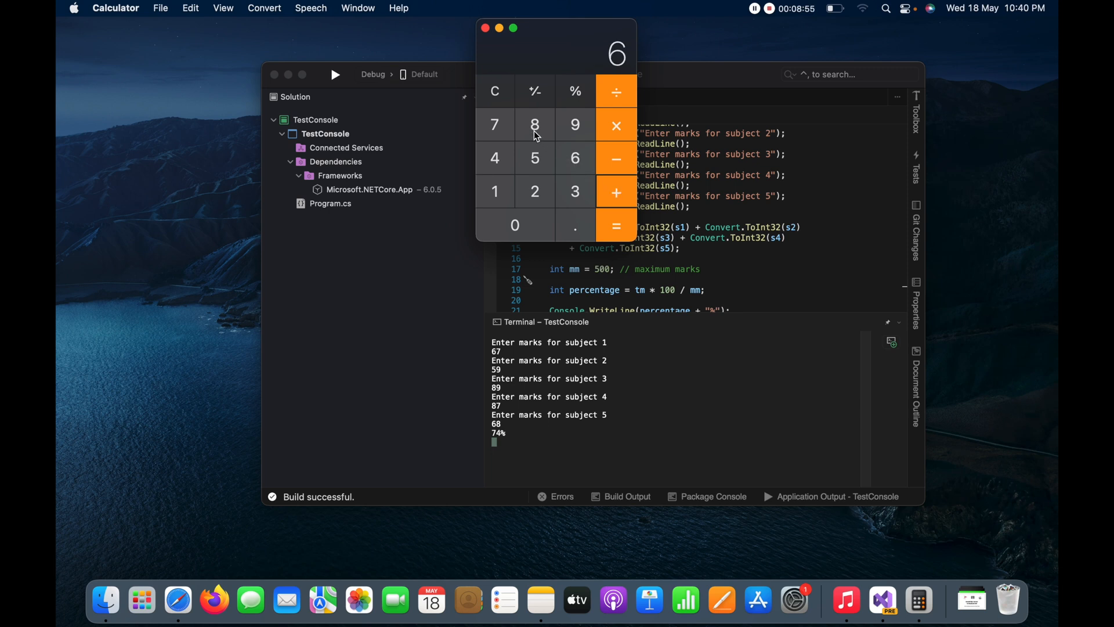
{"action": "left_click", "coordinate": [534, 124]}
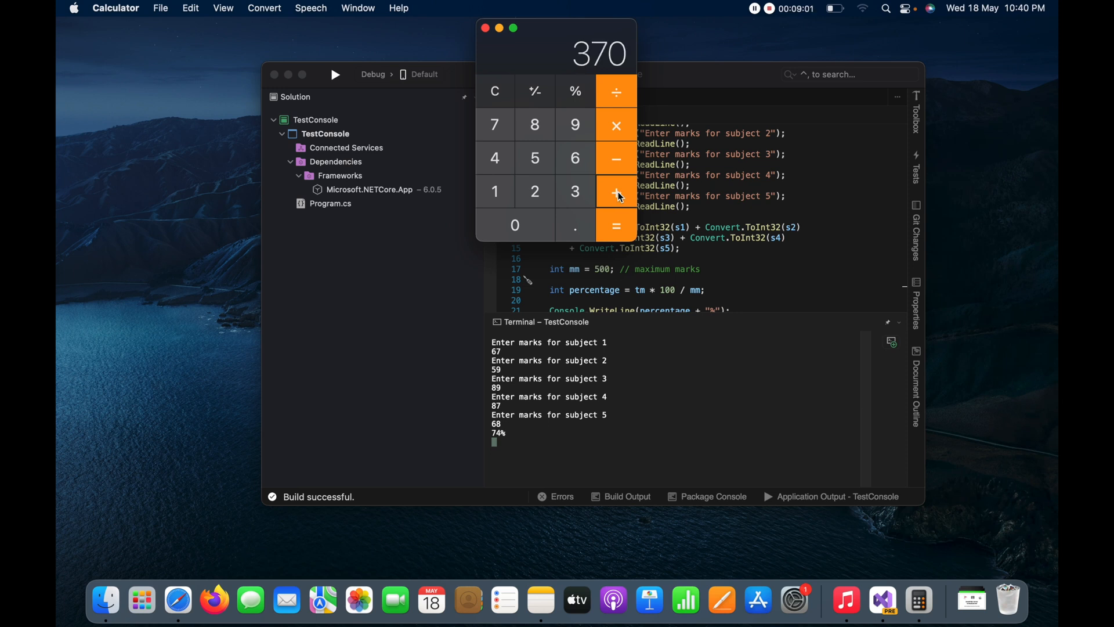
{"action": "mouse_move", "coordinate": [539, 198]}
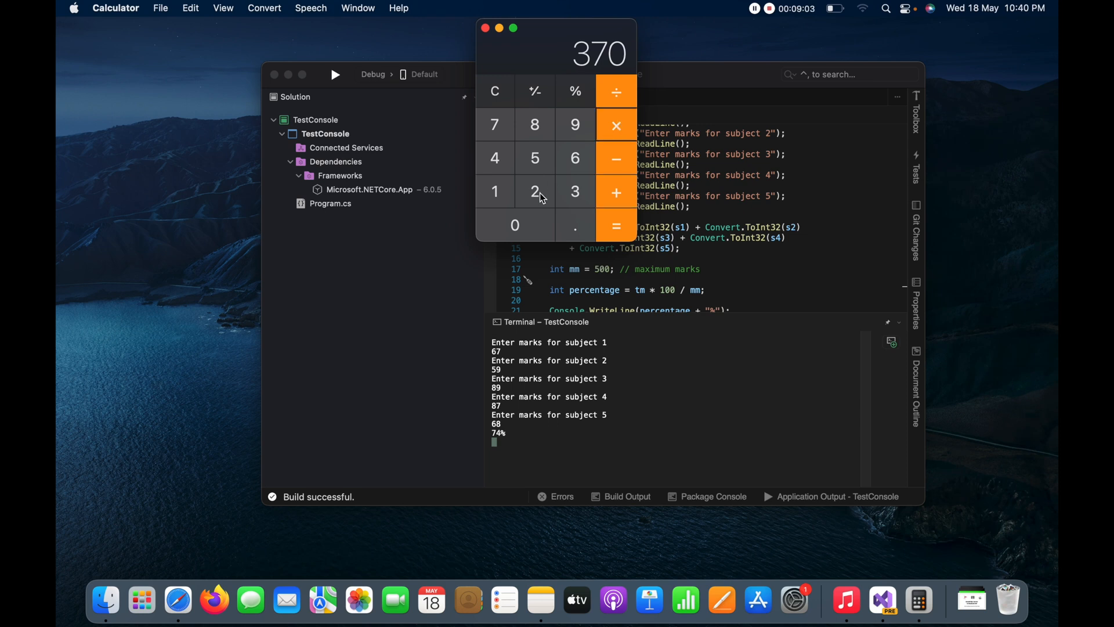
{"action": "mouse_move", "coordinate": [522, 232]}
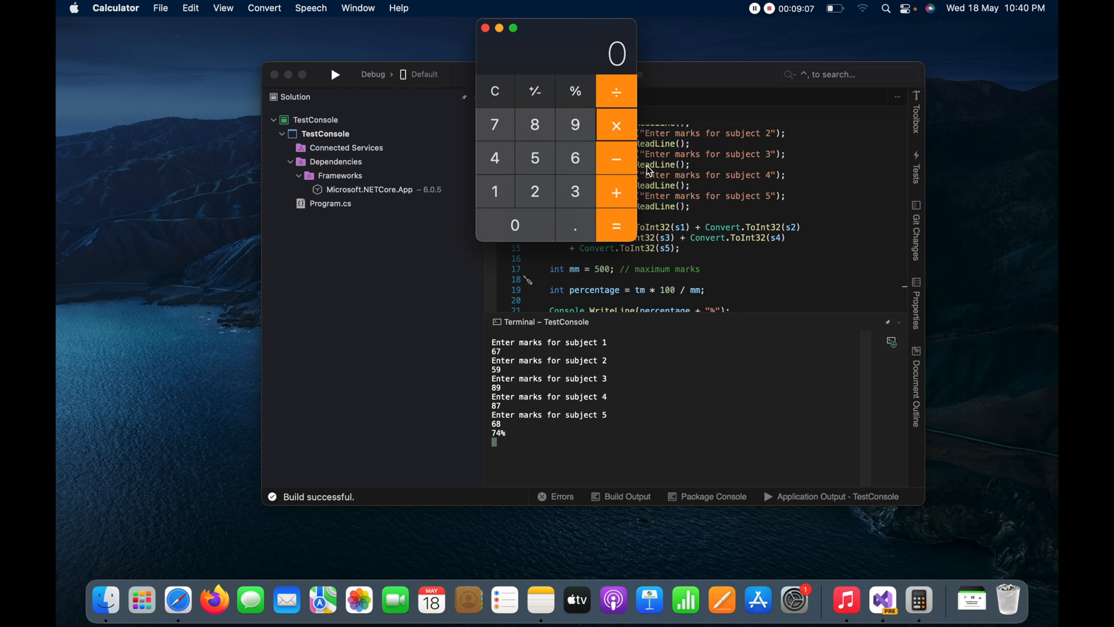
{"action": "mouse_move", "coordinate": [495, 201]}
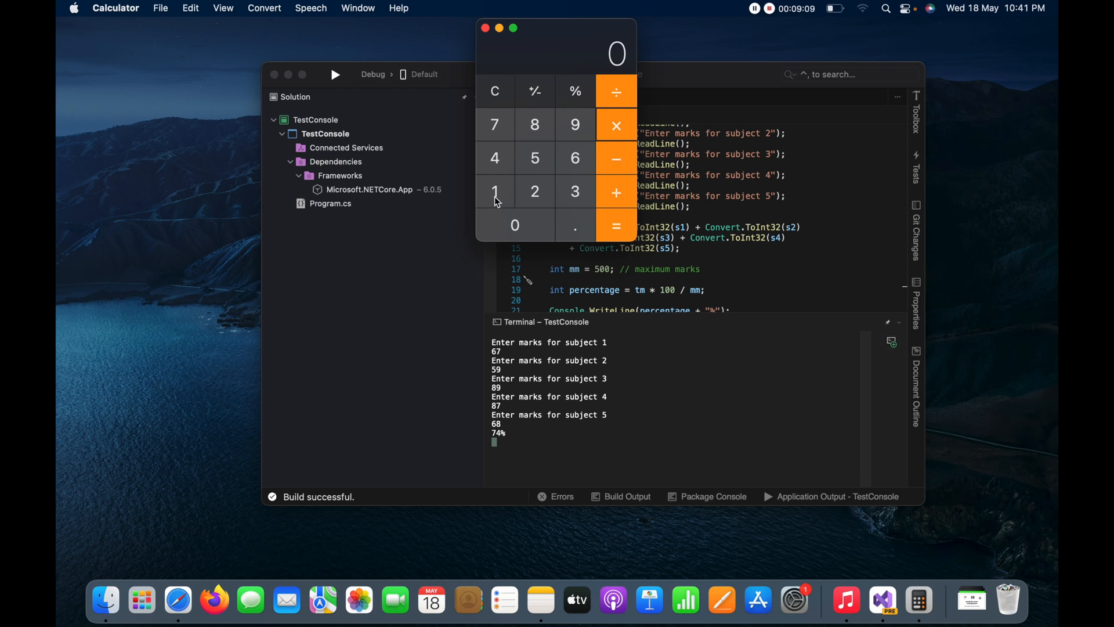
Step: Multiply 370 by 100 and divide by 500, confirming 74 matches the program output
{"action": "left_click", "coordinate": [515, 225]}
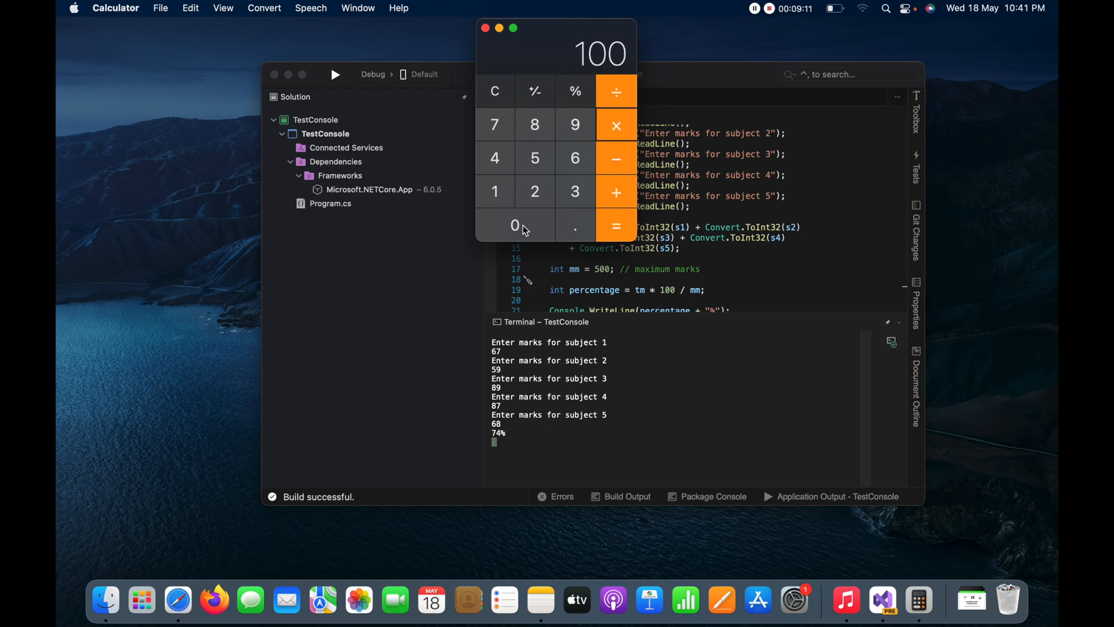
{"action": "left_click", "coordinate": [615, 226]}
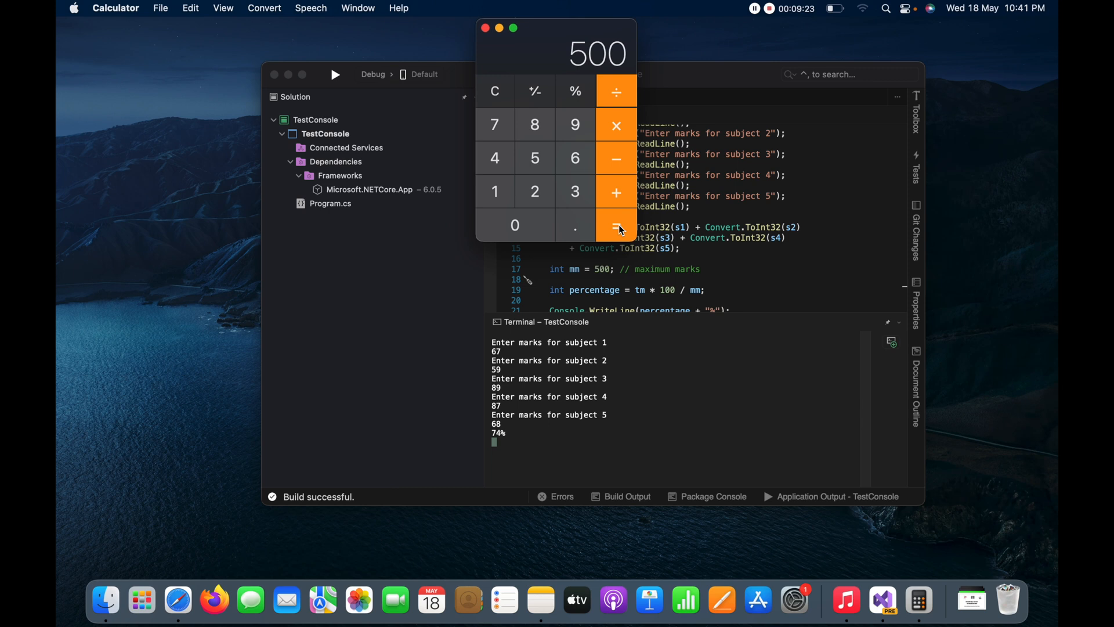
{"action": "left_click", "coordinate": [615, 224]}
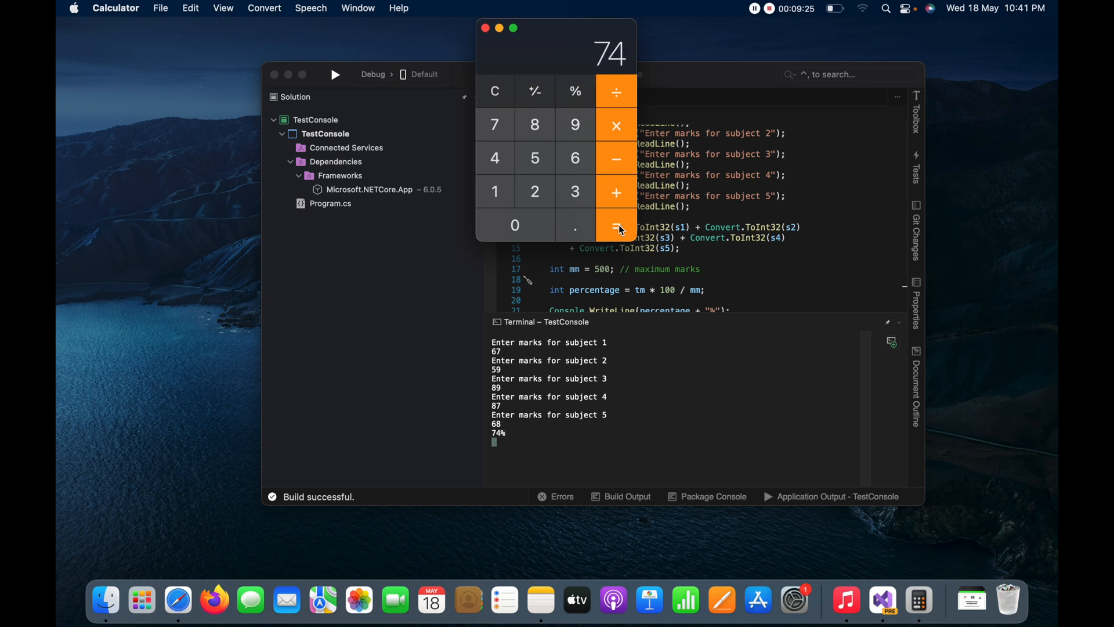
{"action": "left_click", "coordinate": [742, 271]}
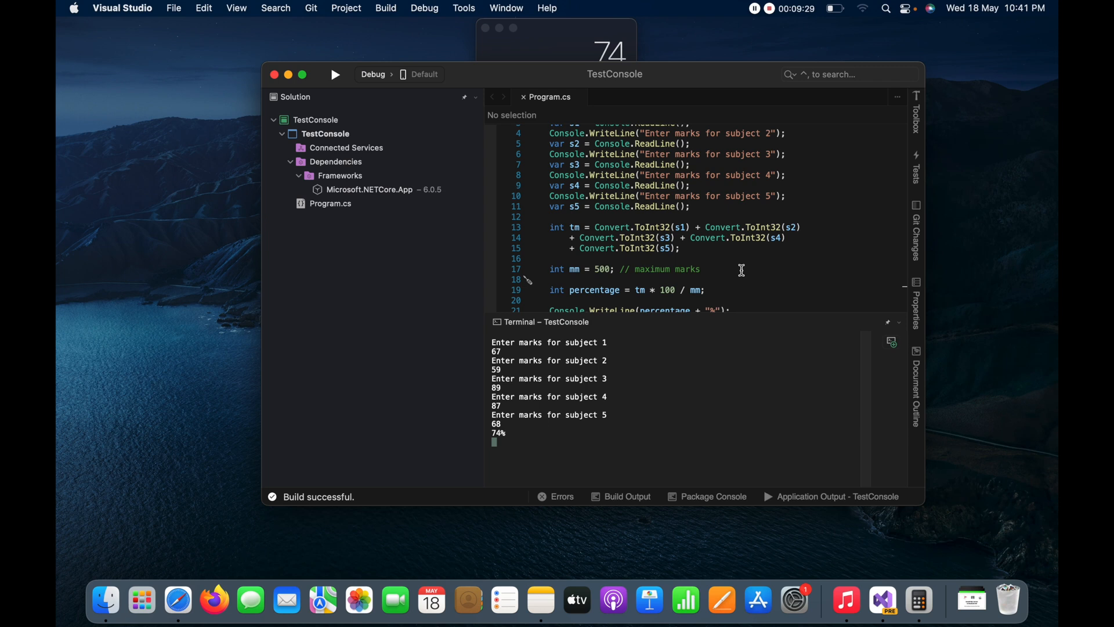
{"action": "scroll", "scroll_direction": "down", "scroll_amount": 3}
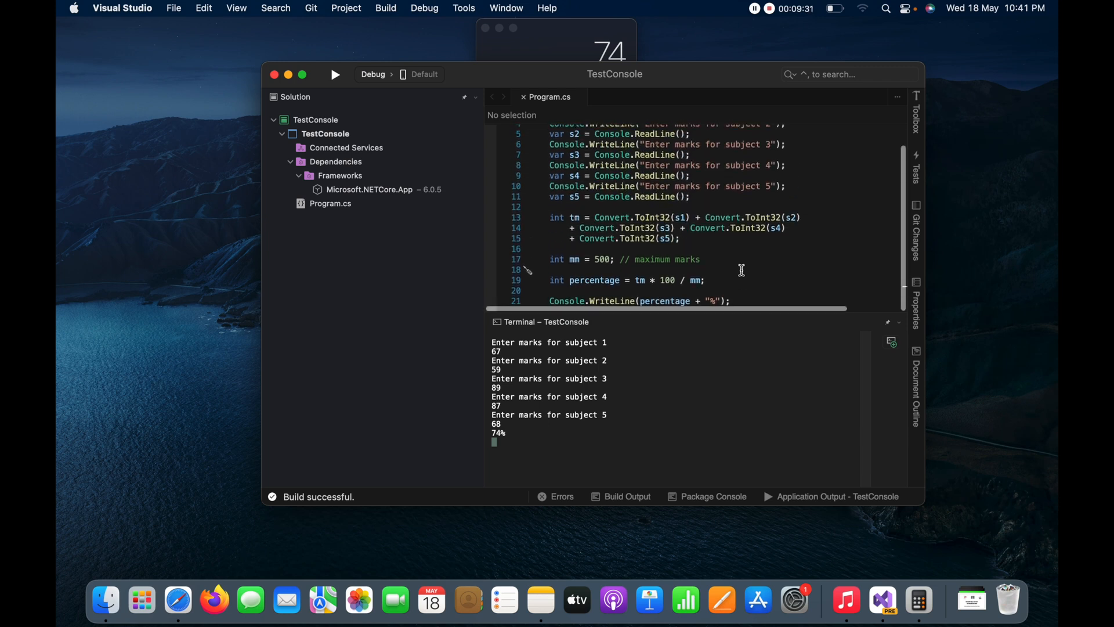
{"action": "scroll", "scroll_direction": "up", "scroll_amount": 3}
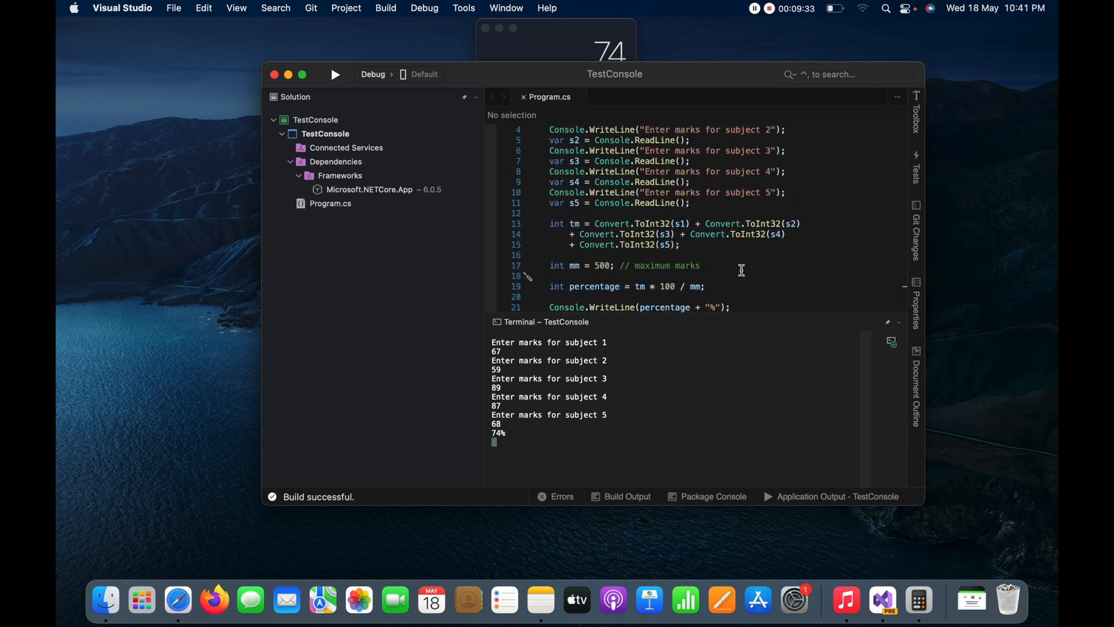